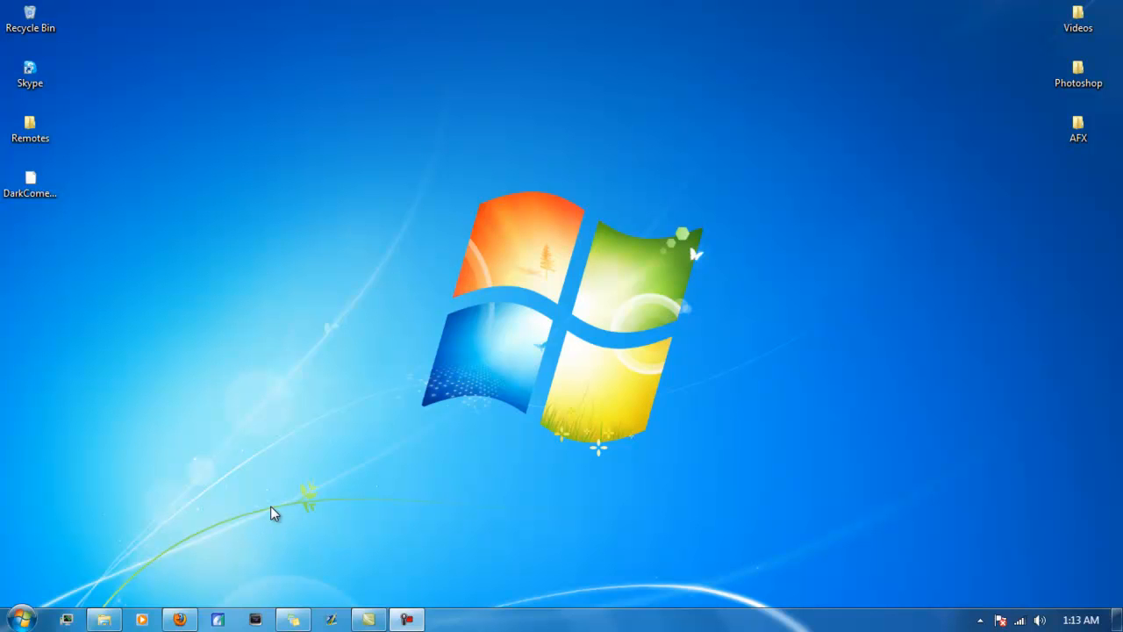
mouse_move(186, 281)
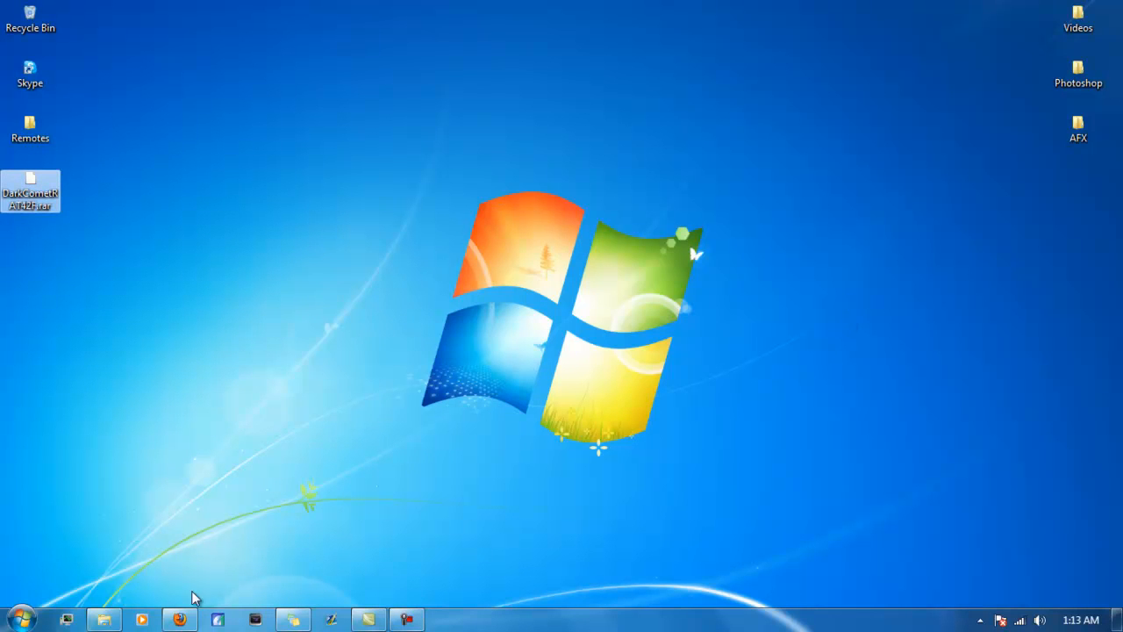
Browse Port Forward's list of router brands and models in the browser
click(179, 619)
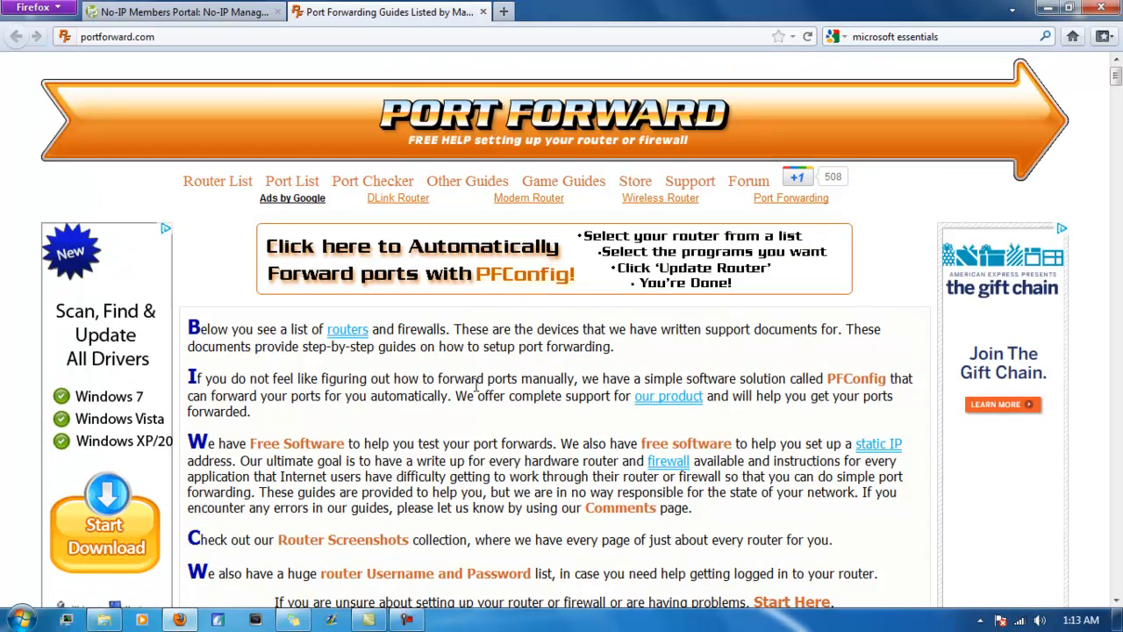
scroll(down, 3)
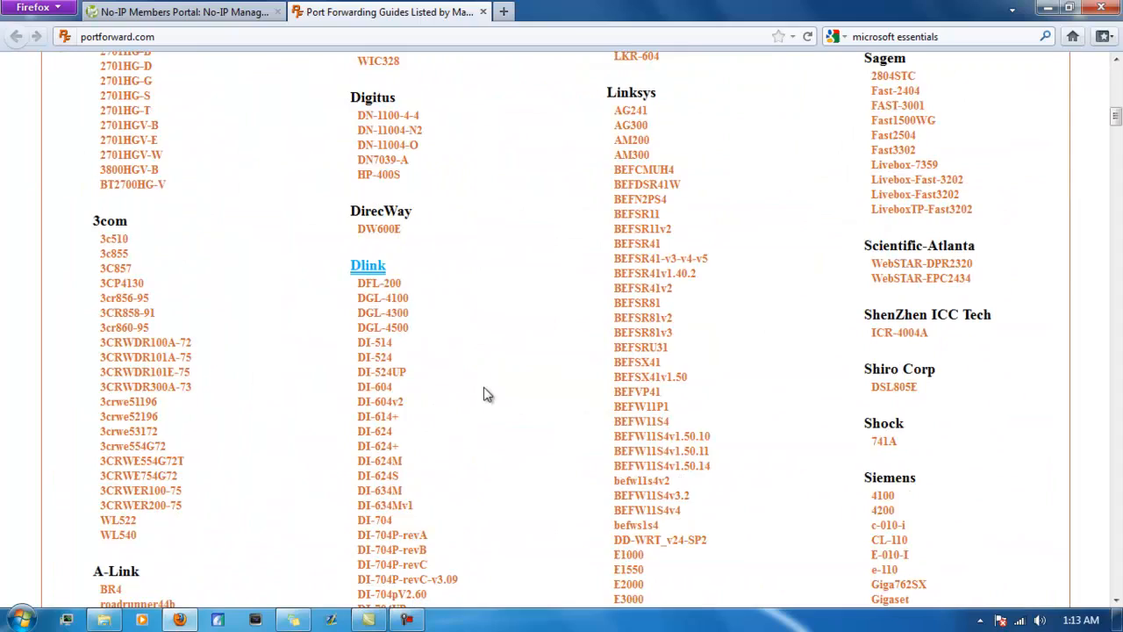
scroll(down, 3)
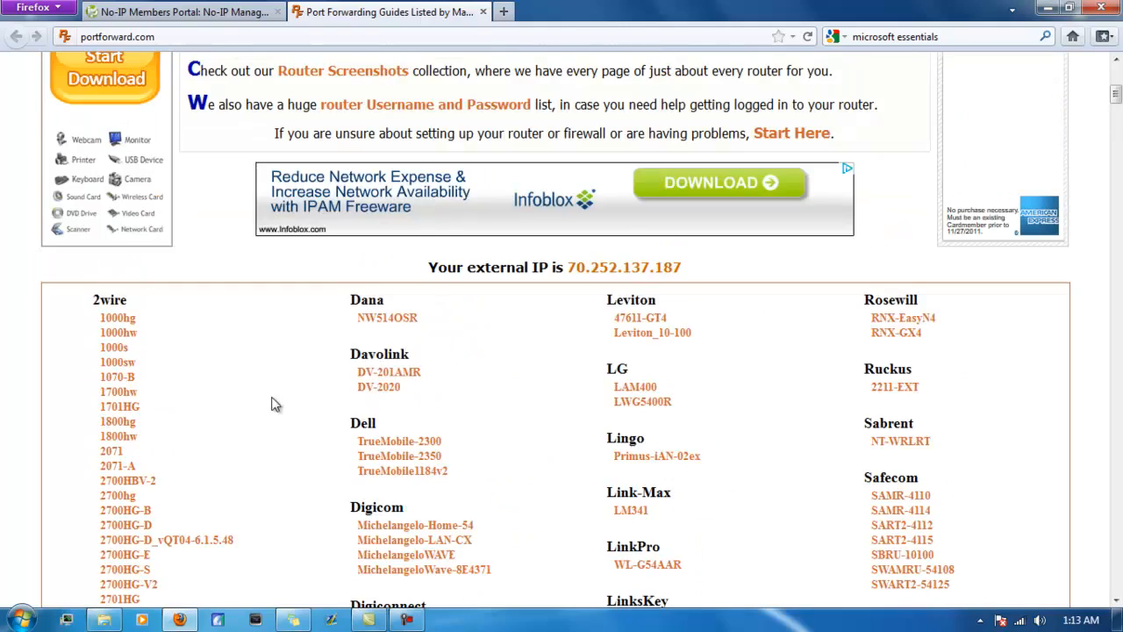
scroll(down, 3)
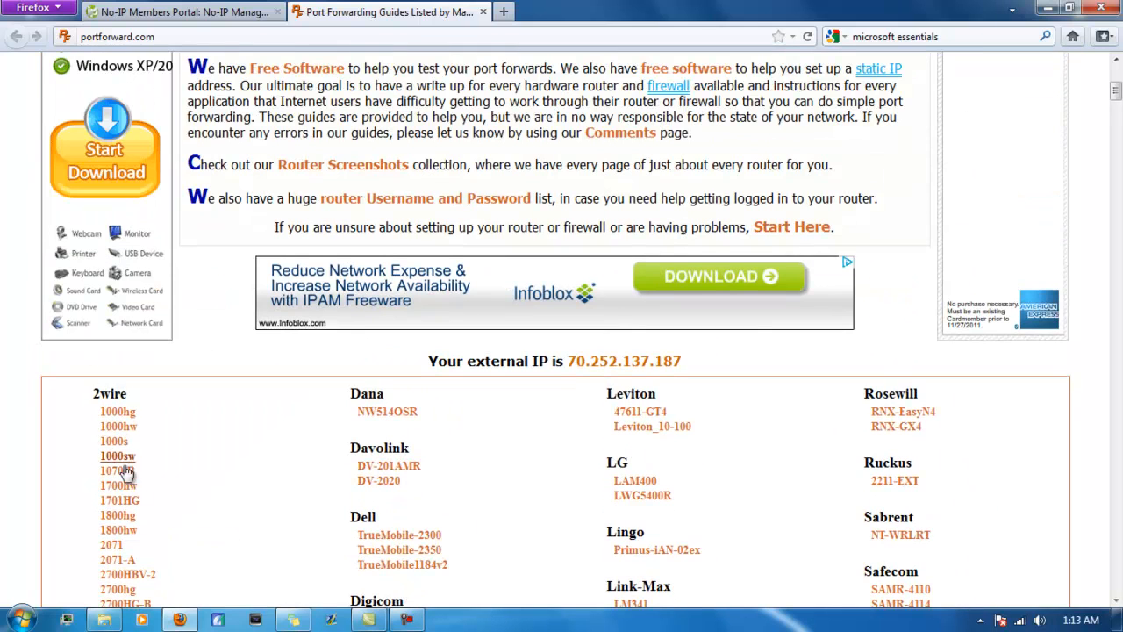
scroll(down, 3)
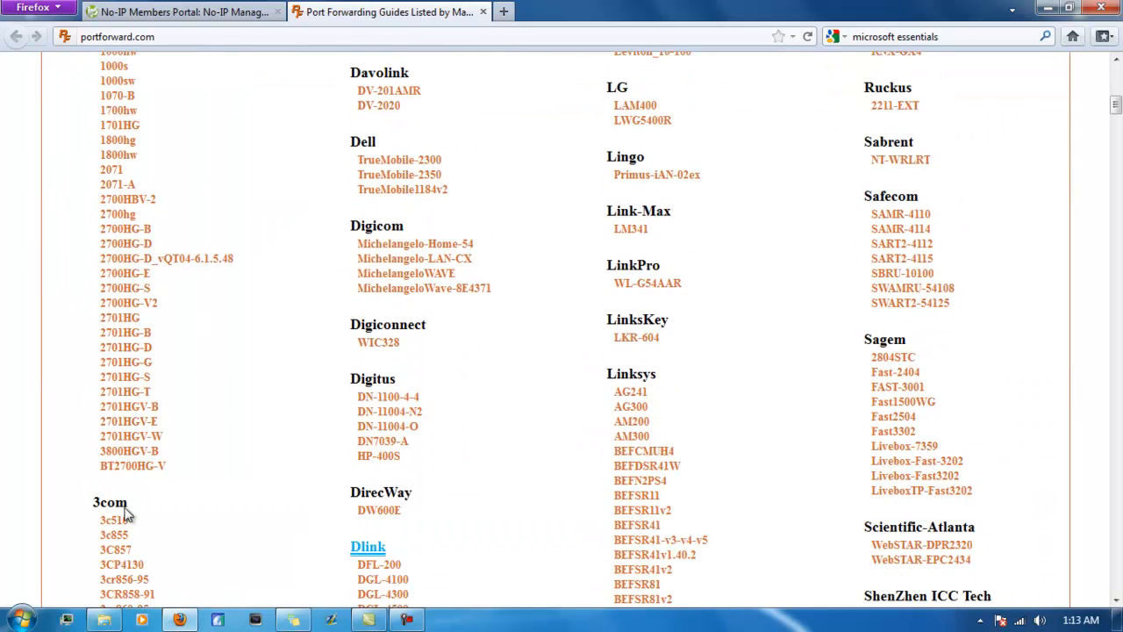
mouse_move(647, 283)
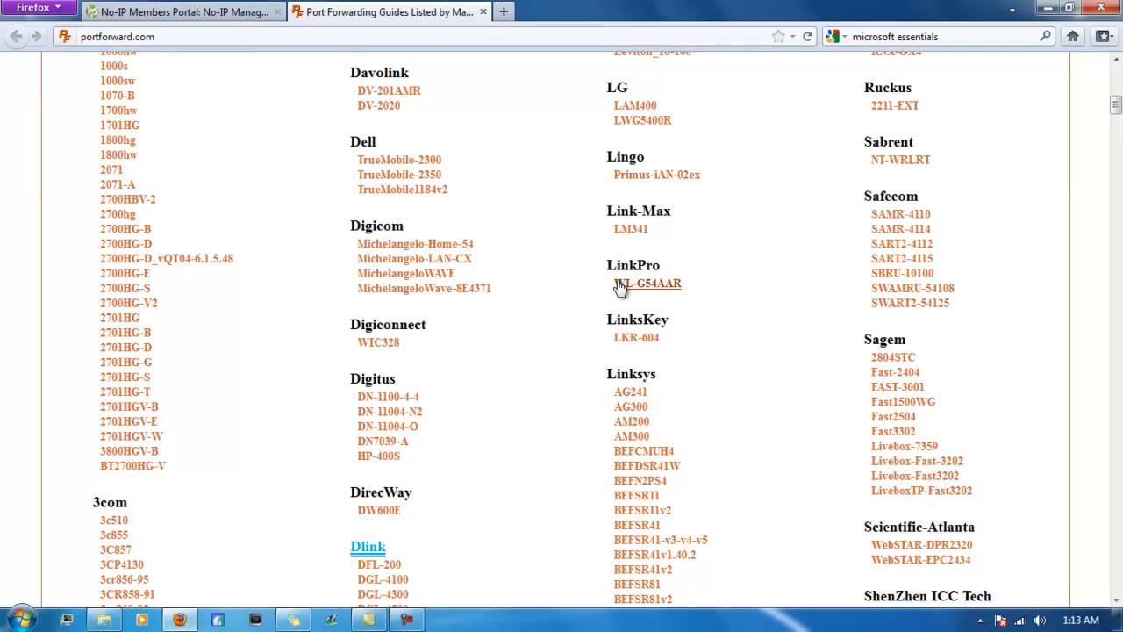
mouse_move(396, 545)
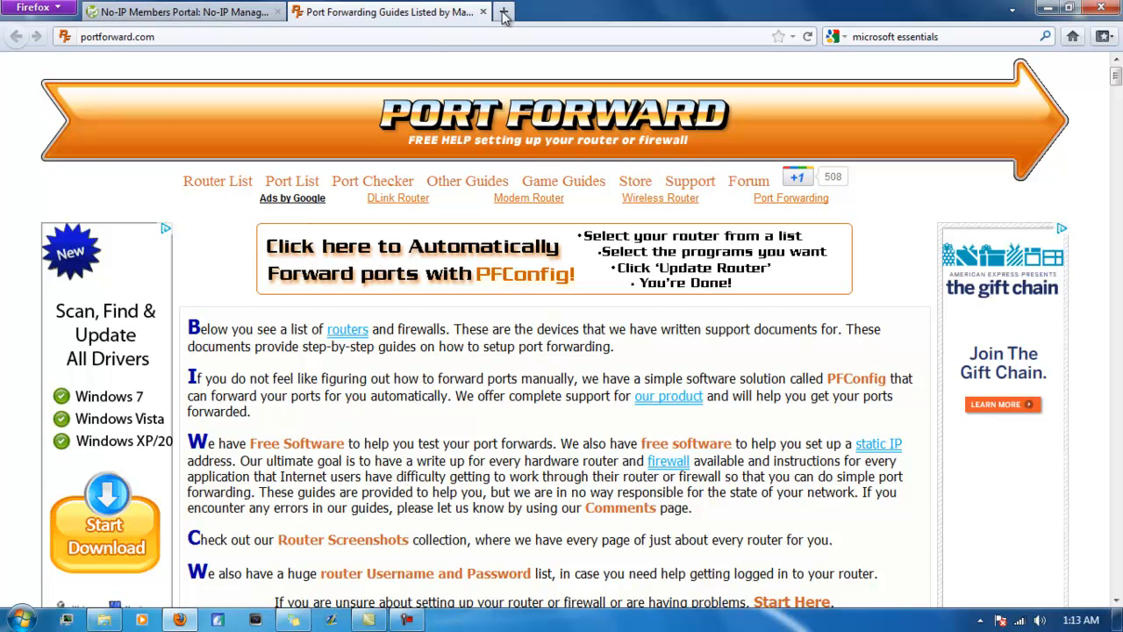
Run the canyouseeme.org outside check on port 7; it reports the port cannot be seen
text(canyousee)
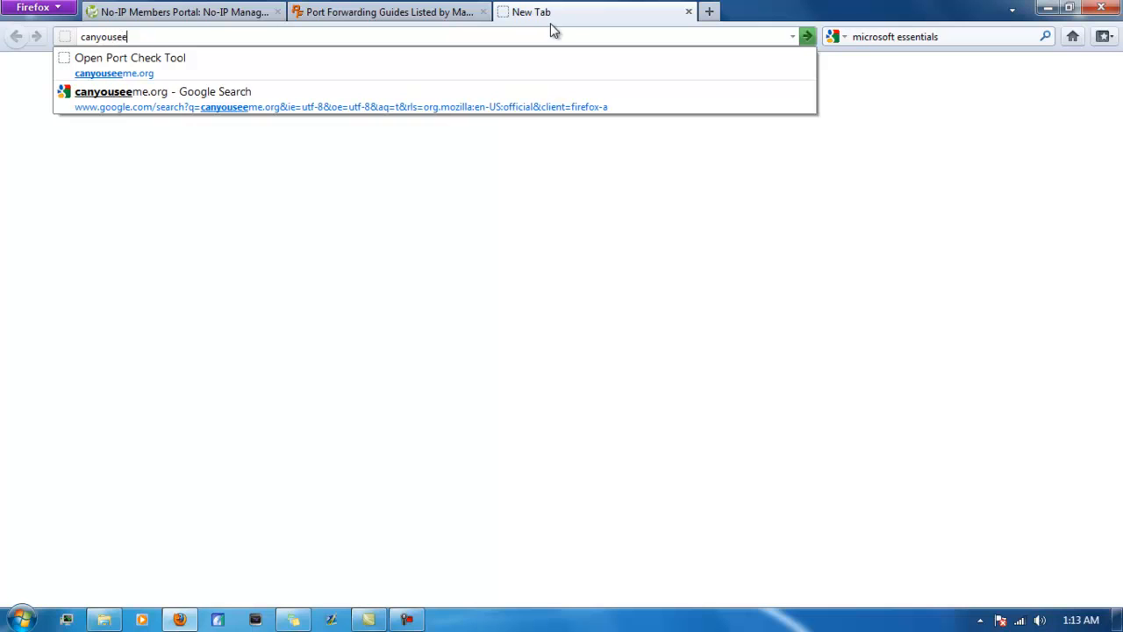
click(130, 56)
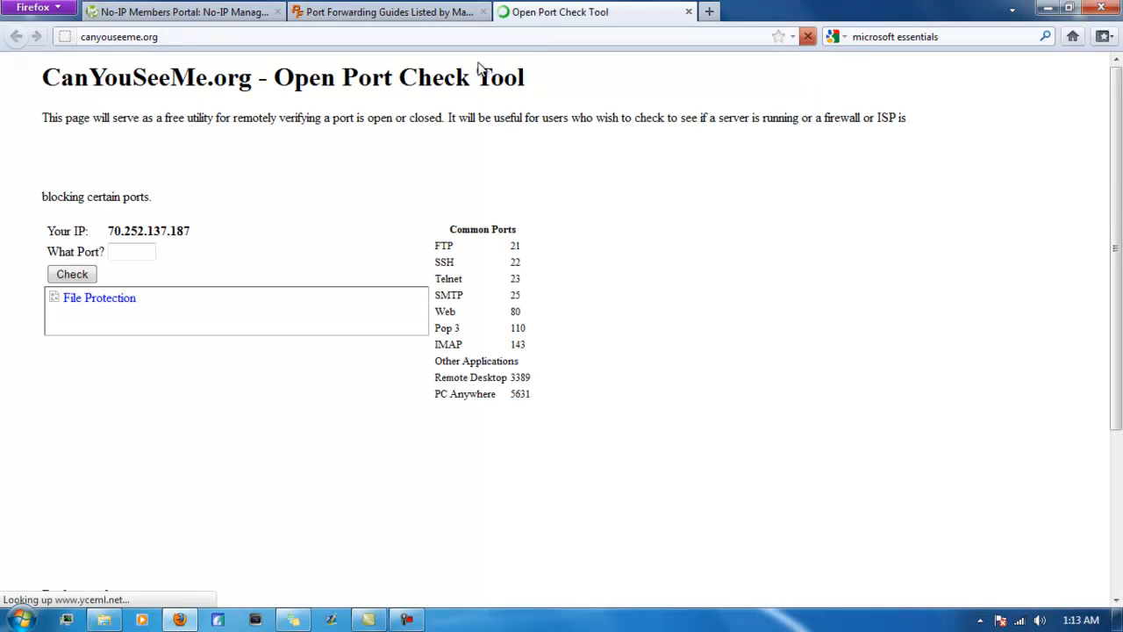
text(7)
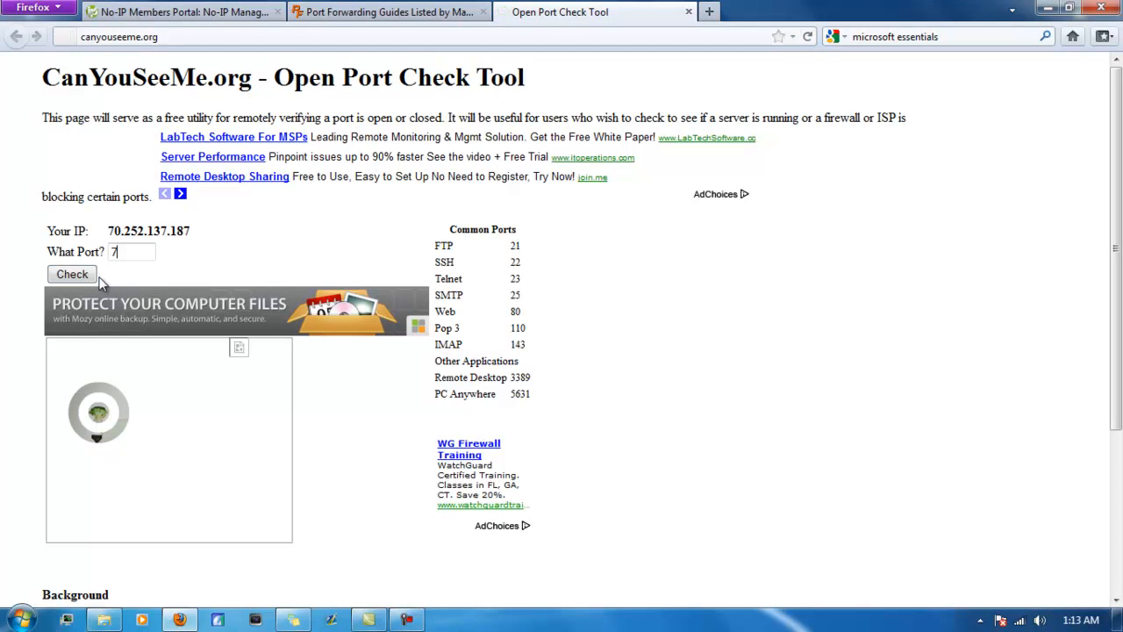
click(72, 274)
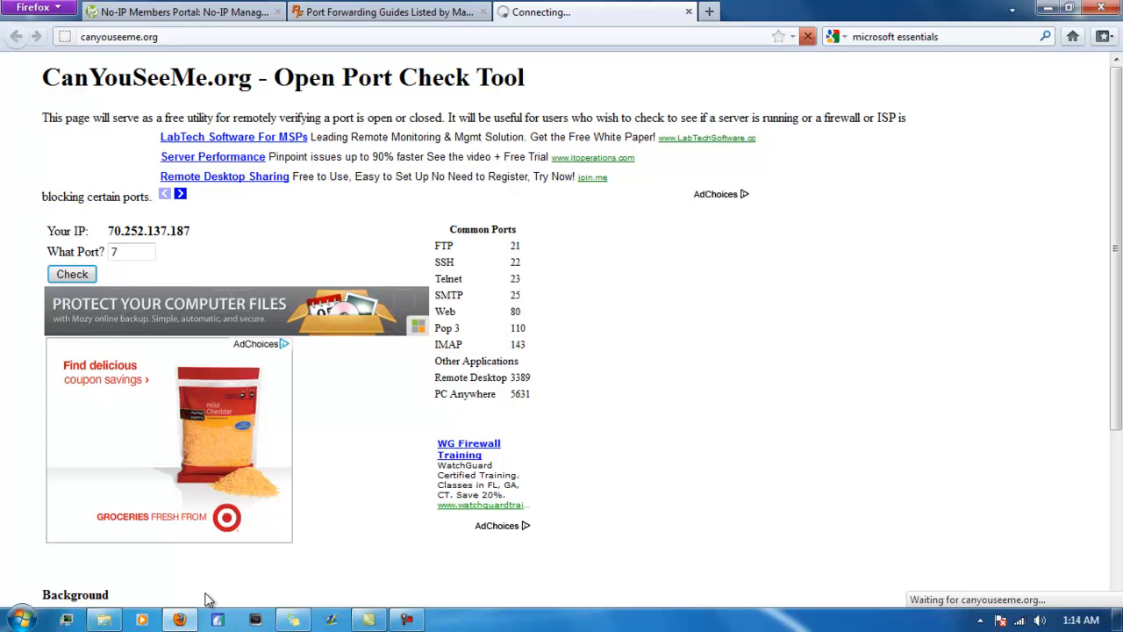
click(72, 273)
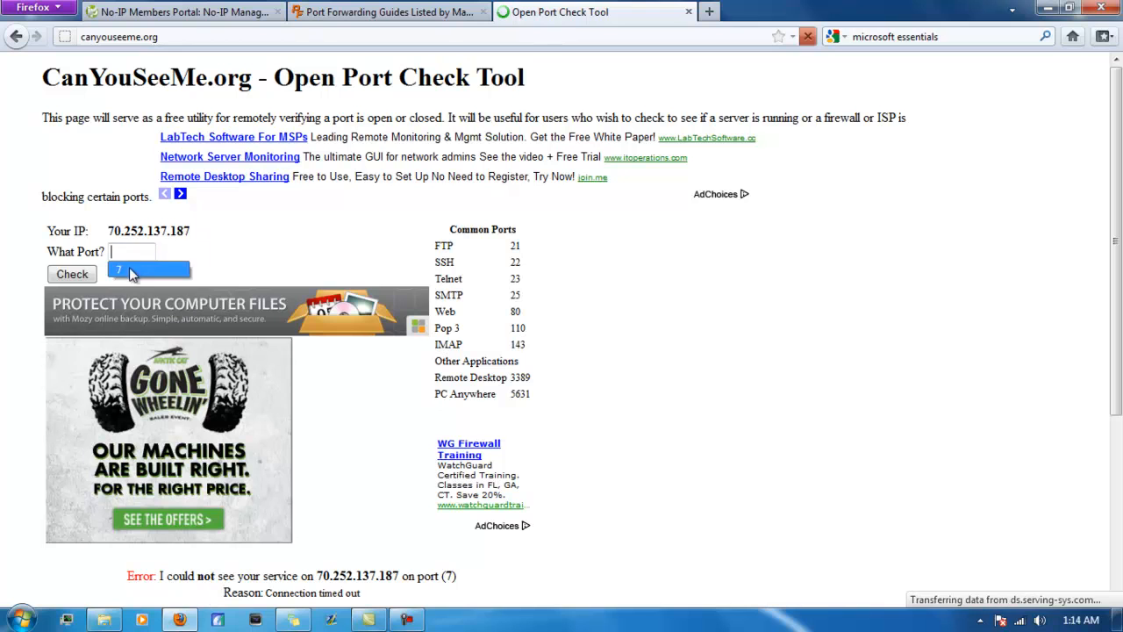
click(71, 274)
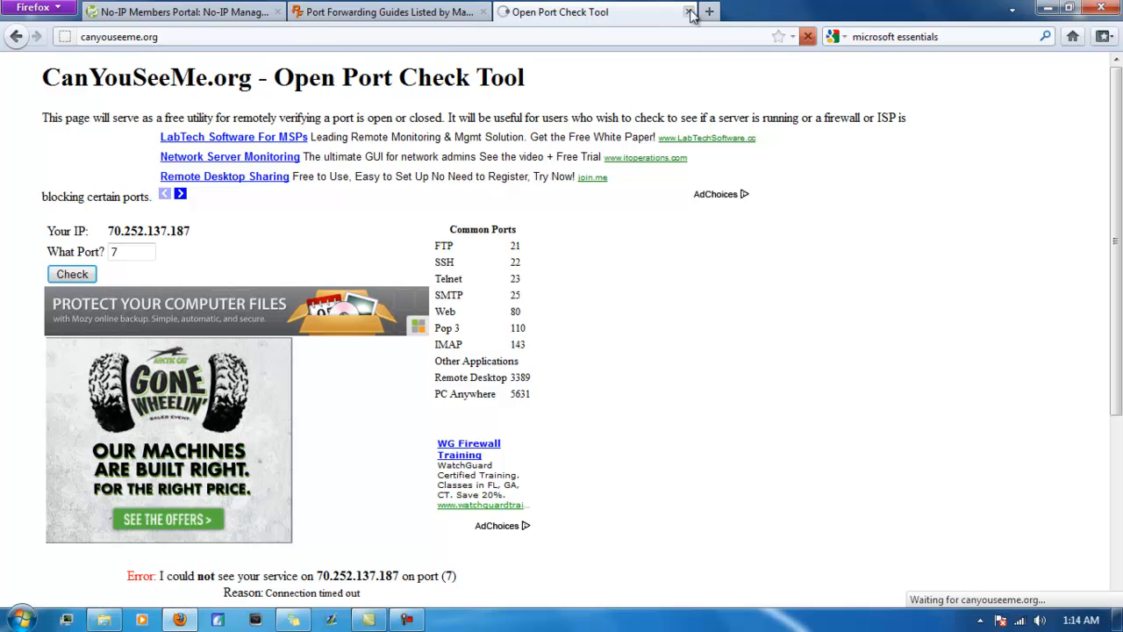
mouse_move(689, 13)
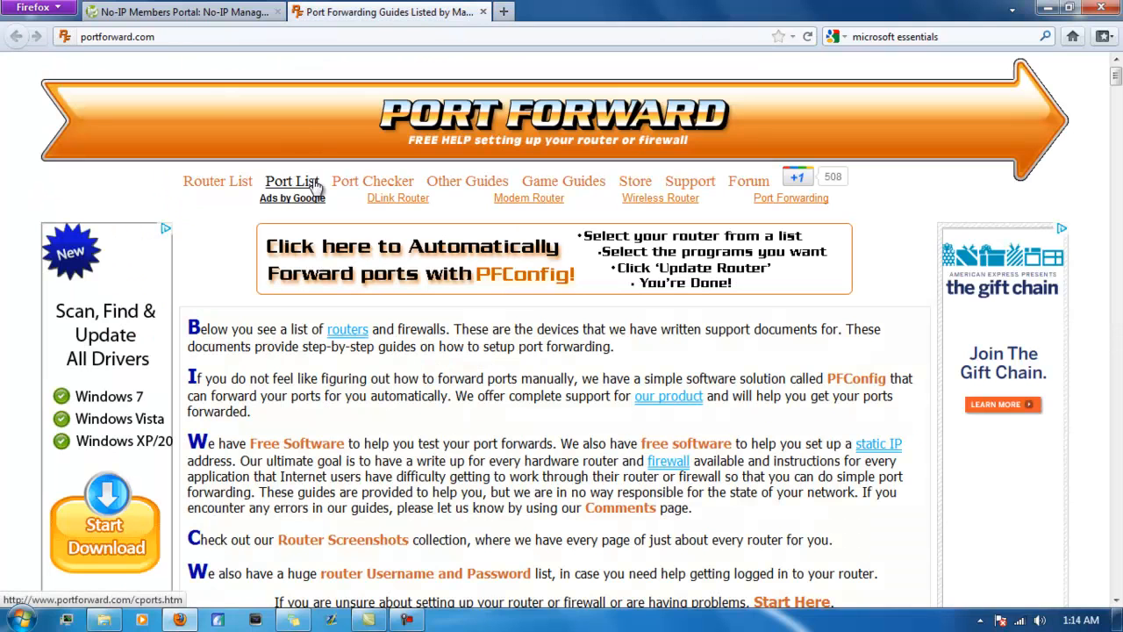
mouse_move(337, 186)
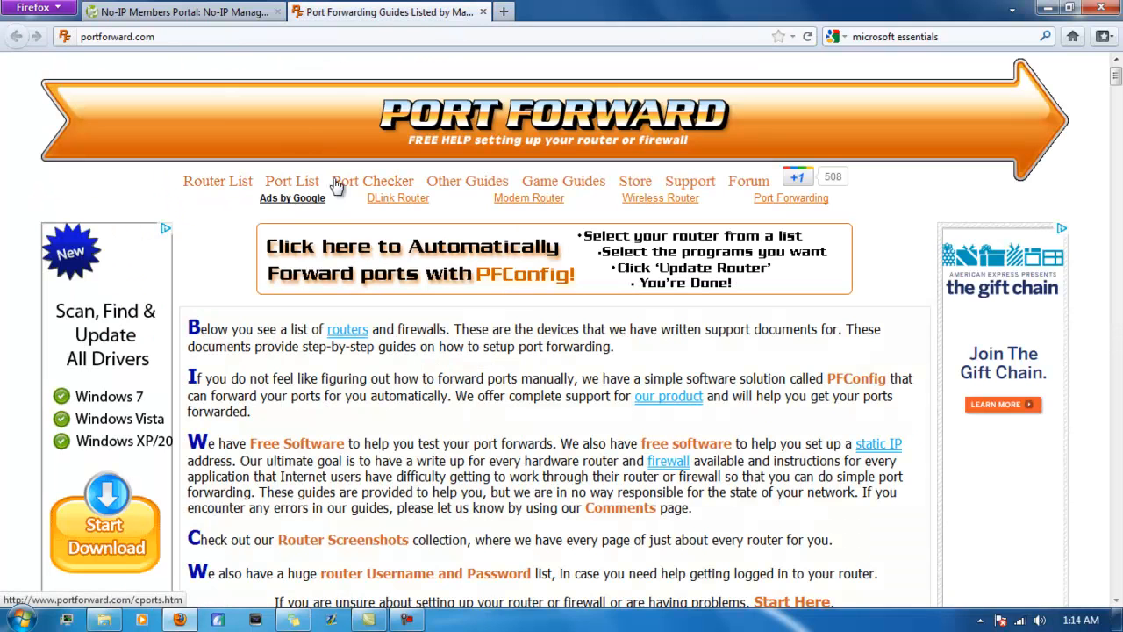
View Port Forward's port checker page describing the PFPortChecker tool
click(372, 180)
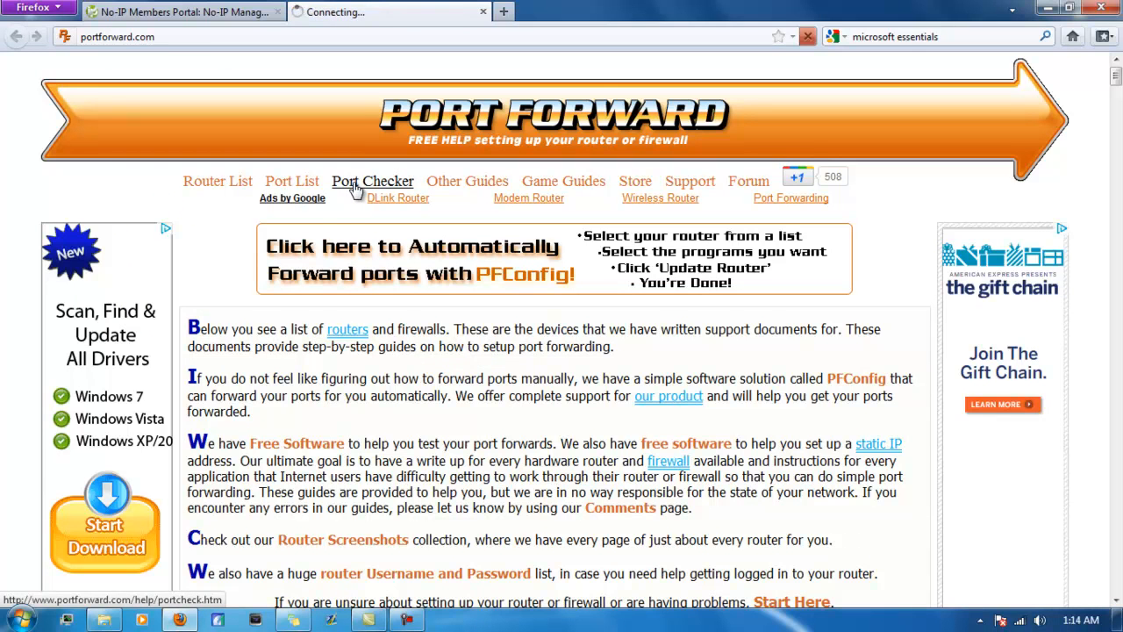
click(372, 181)
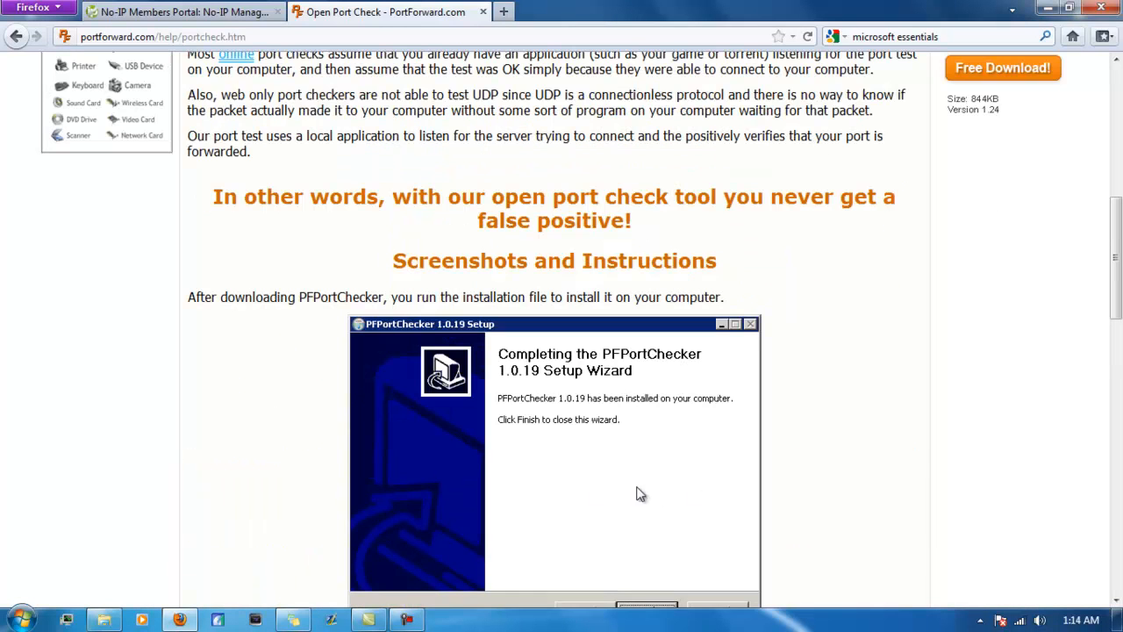
scroll(down, 3)
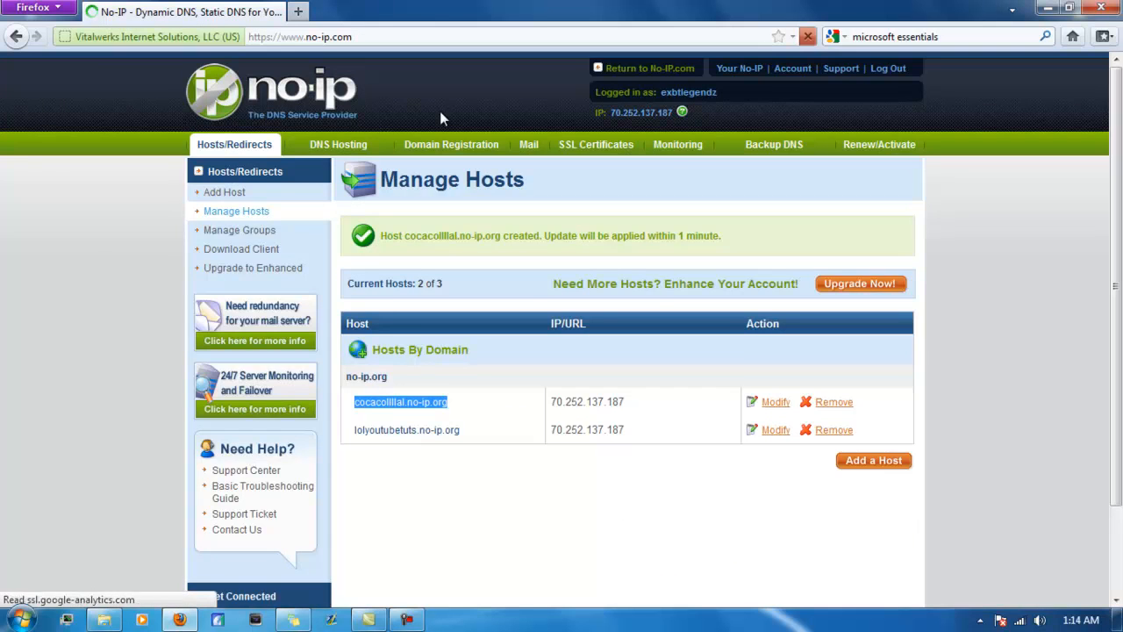
Go to the logged-in No-IP home page
click(649, 67)
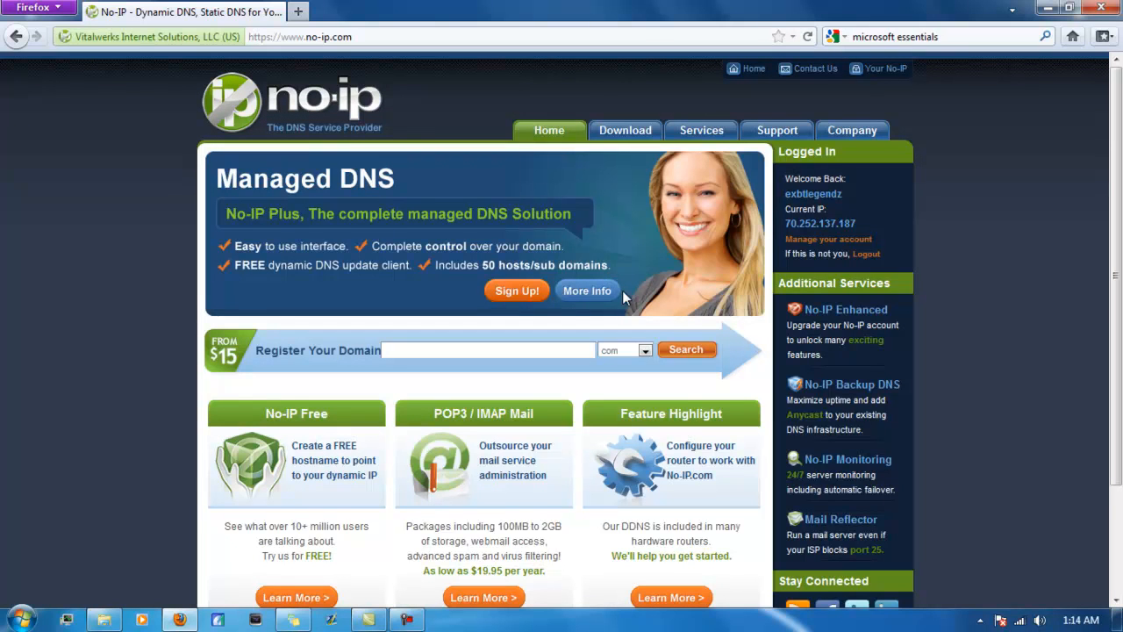
mouse_move(277, 137)
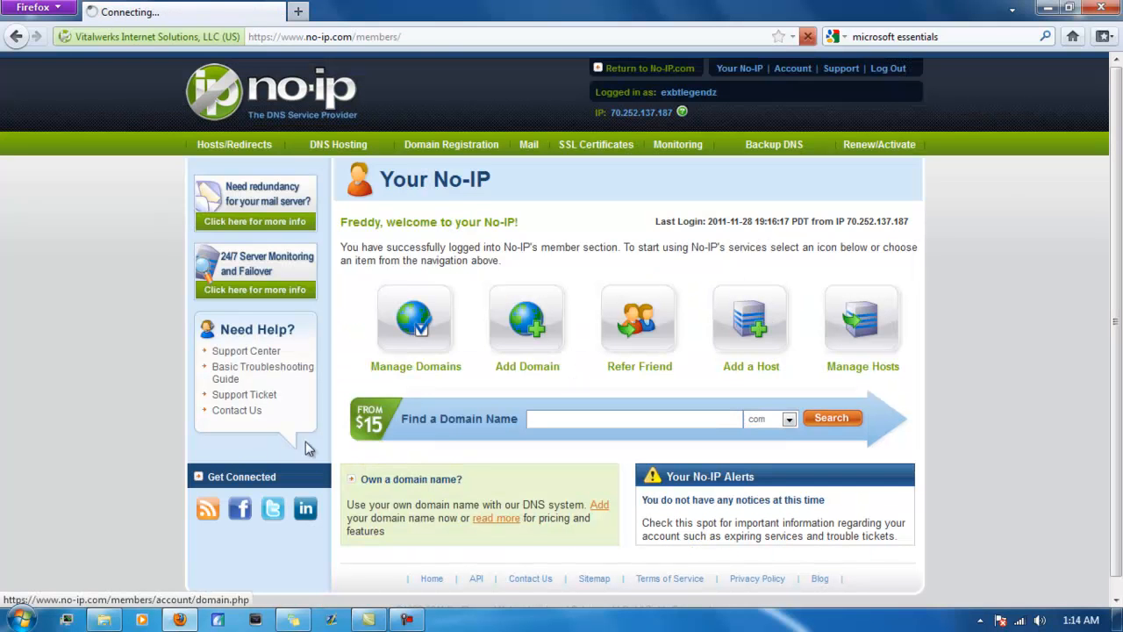
Add a new host named with random letters under the no-ip.org domain
click(751, 319)
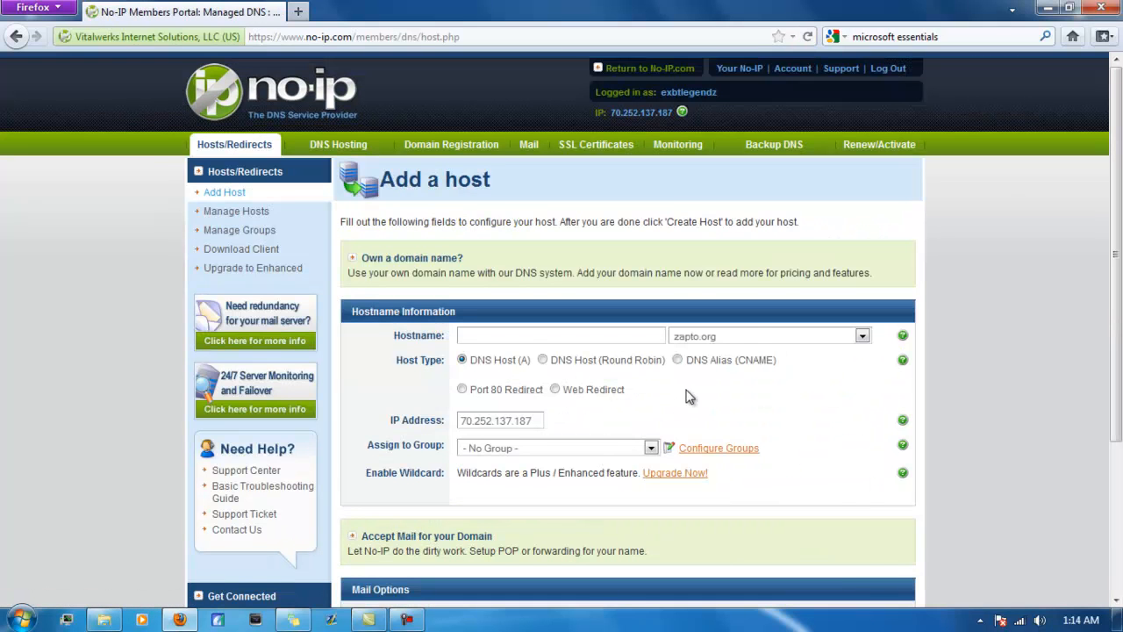
click(859, 337)
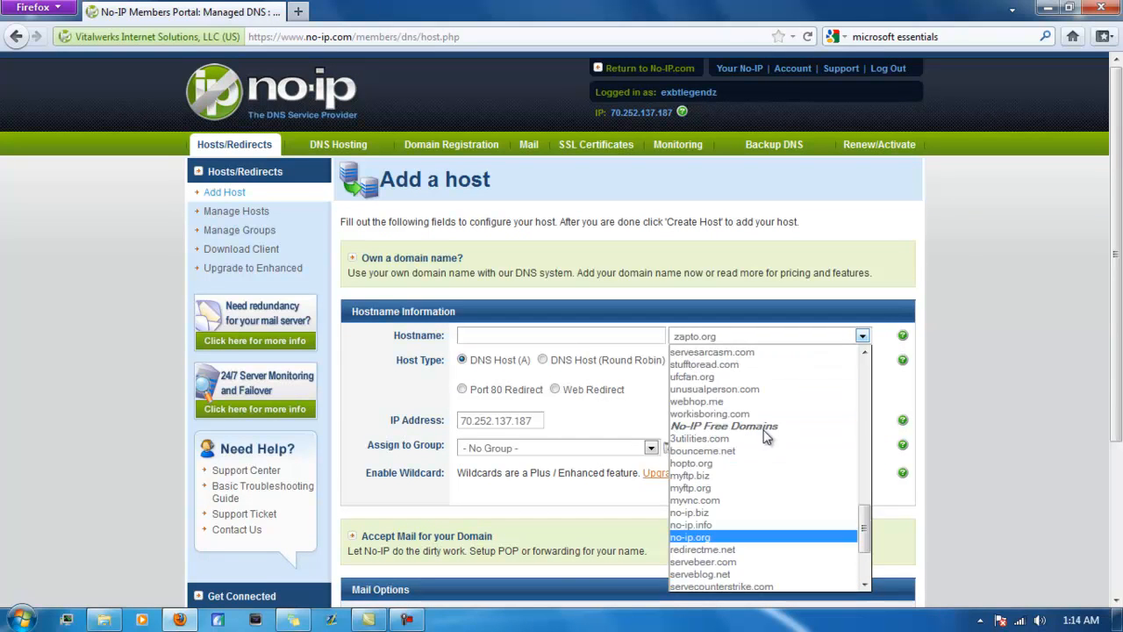
click(690, 537)
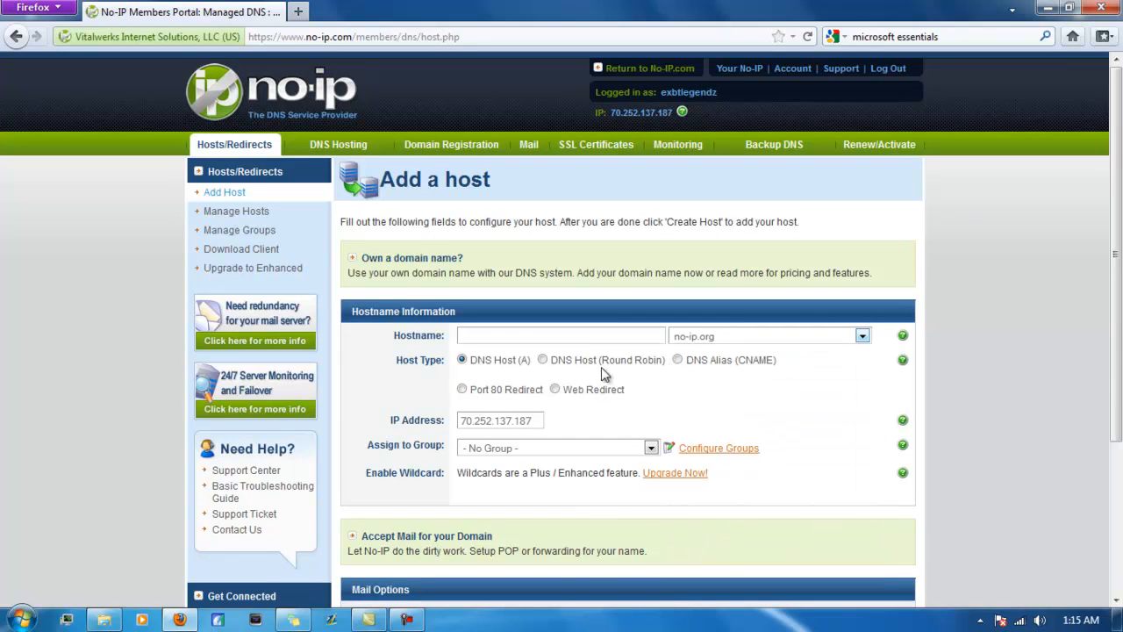
text(adfadsgaf)
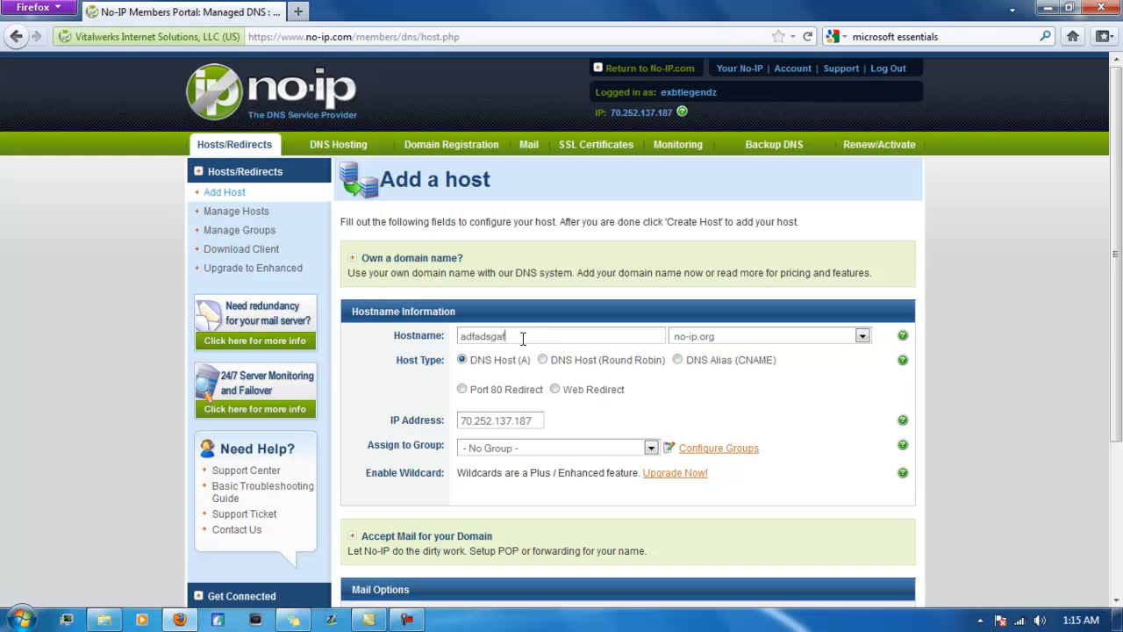
text(gdfaasfd)
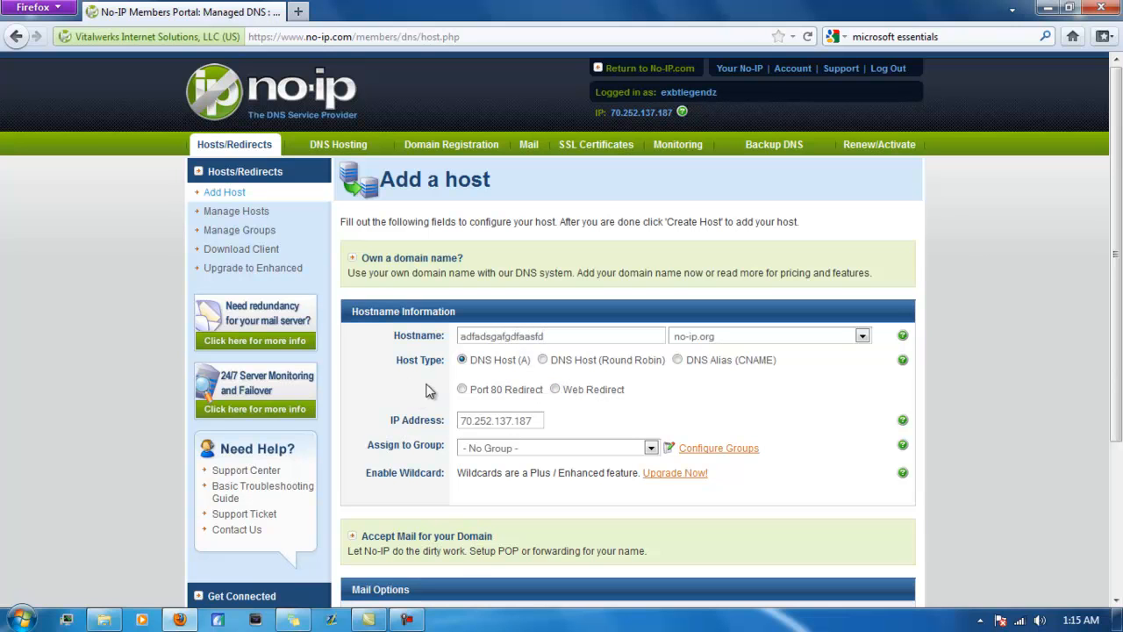
mouse_move(541, 379)
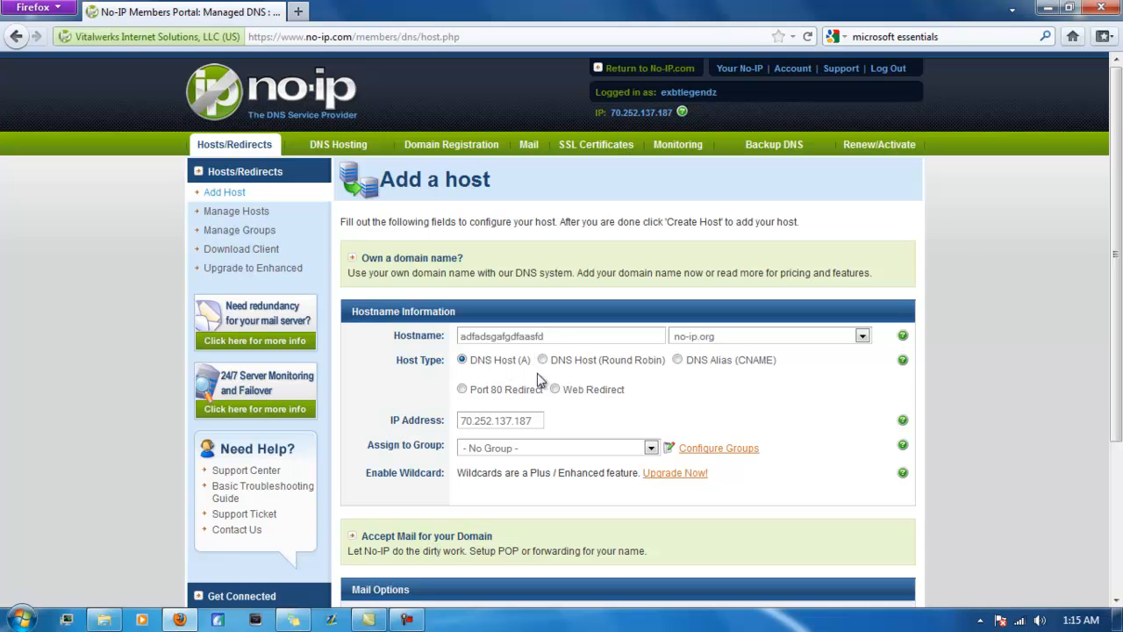
Create the host and copy its full address from the Manage Hosts list
scroll(down, 3)
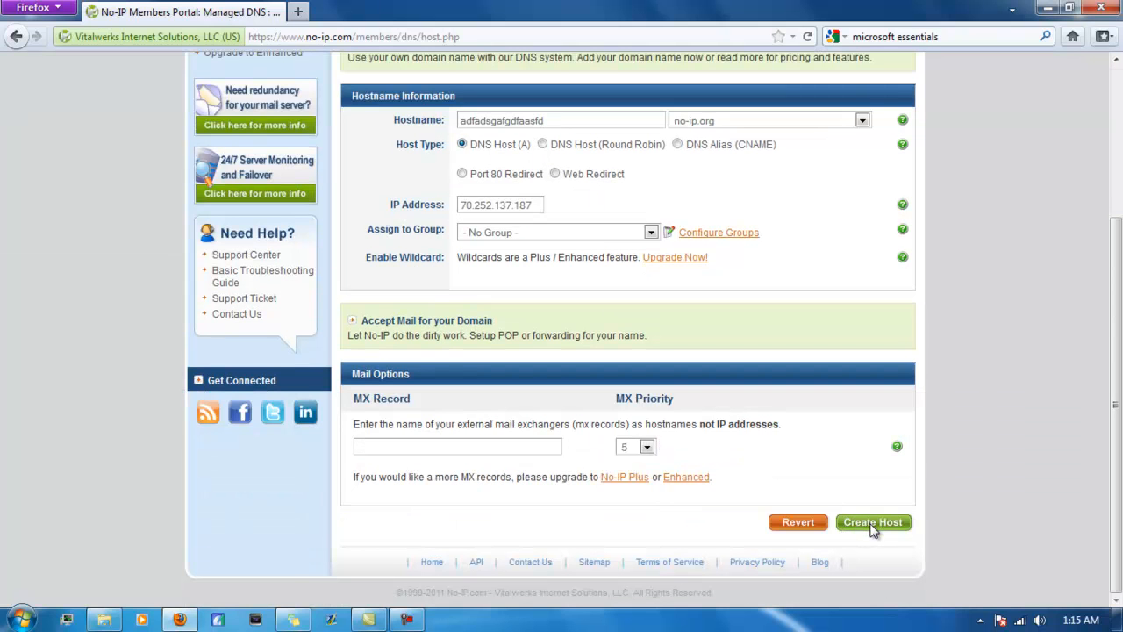
click(872, 523)
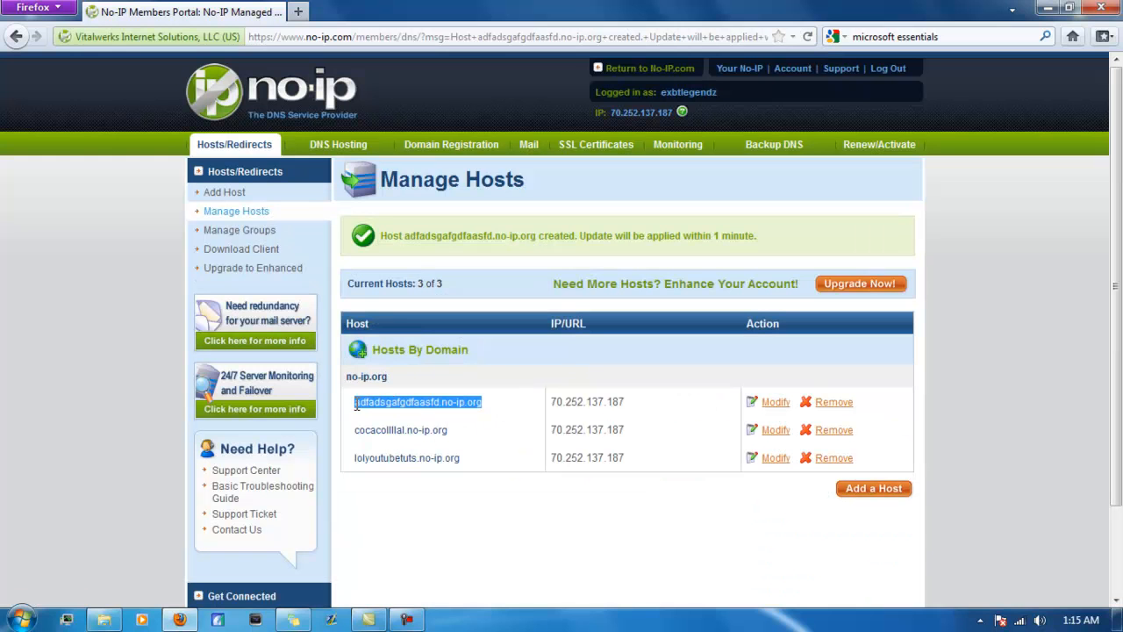
right_click(418, 402)
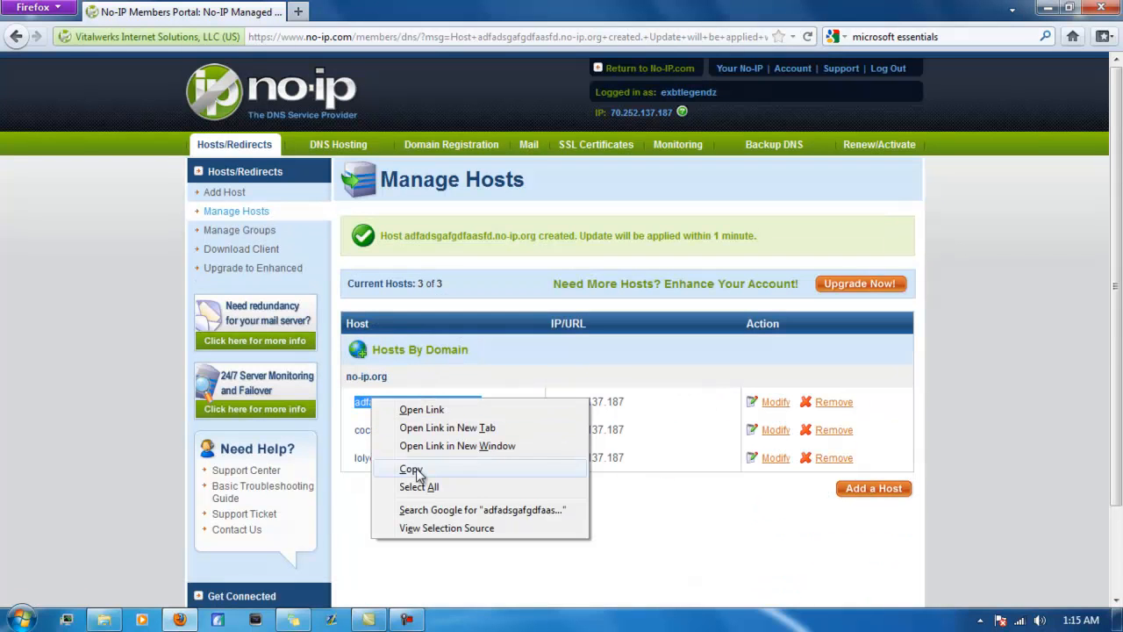
click(1068, 7)
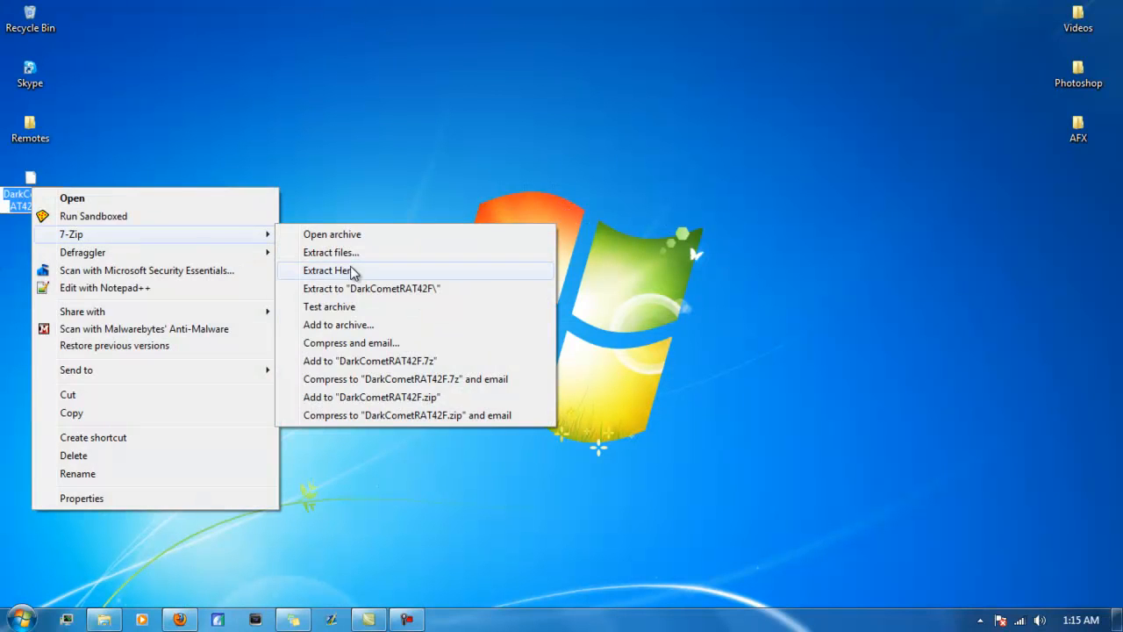
Extract the DarkComet archive with 7-Zip and select DarkComet.exe in the new folder
click(330, 270)
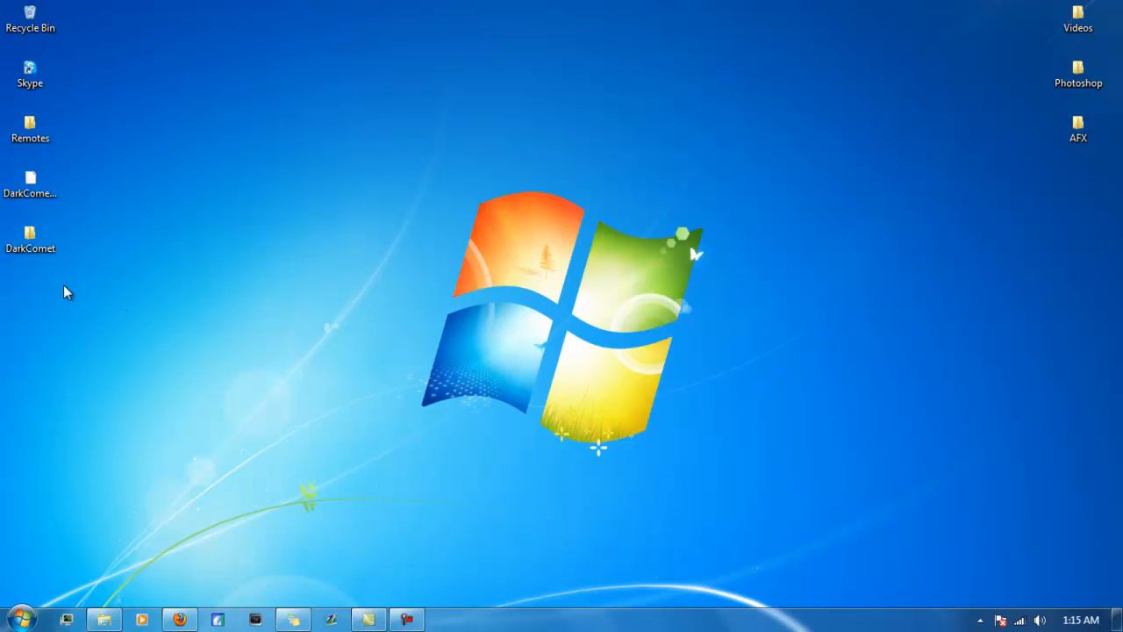
double_click(30, 237)
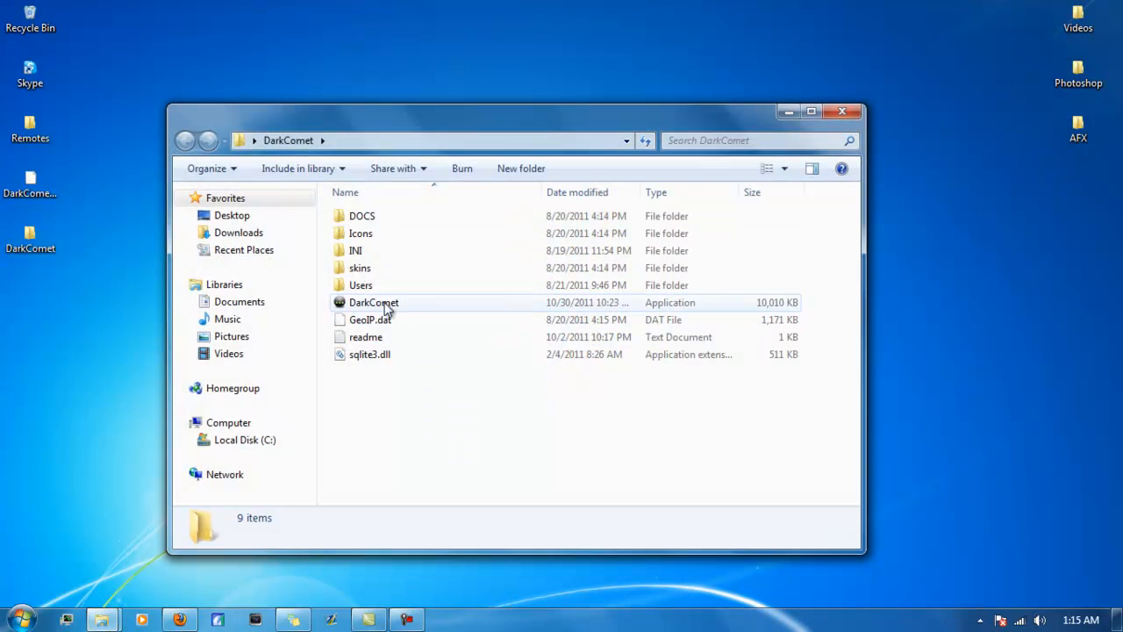
mouse_move(374, 302)
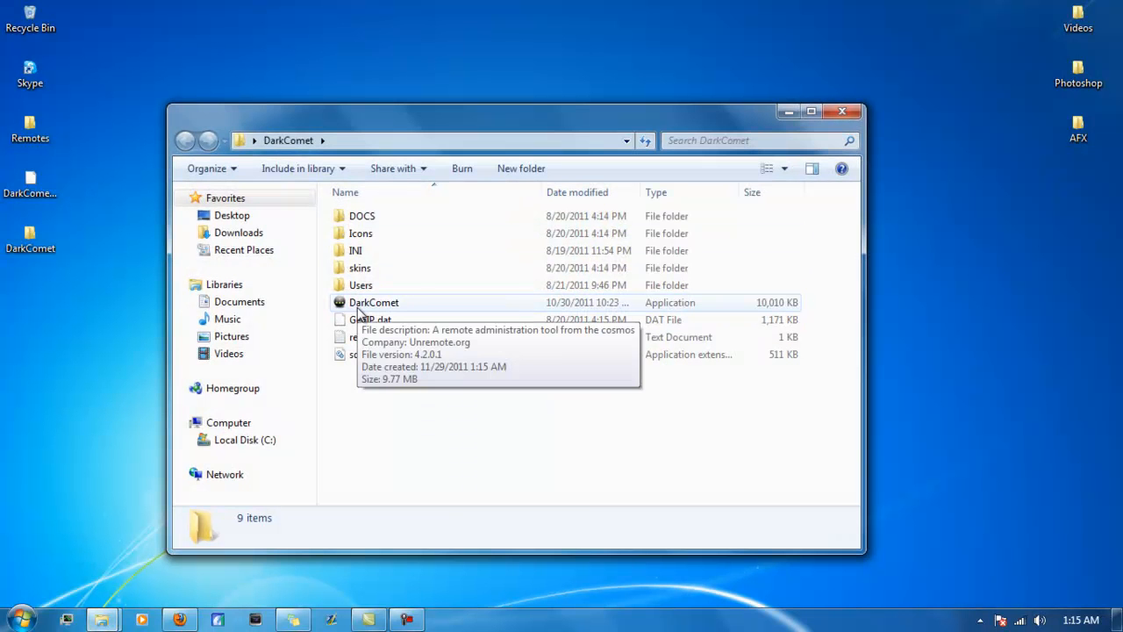
click(374, 301)
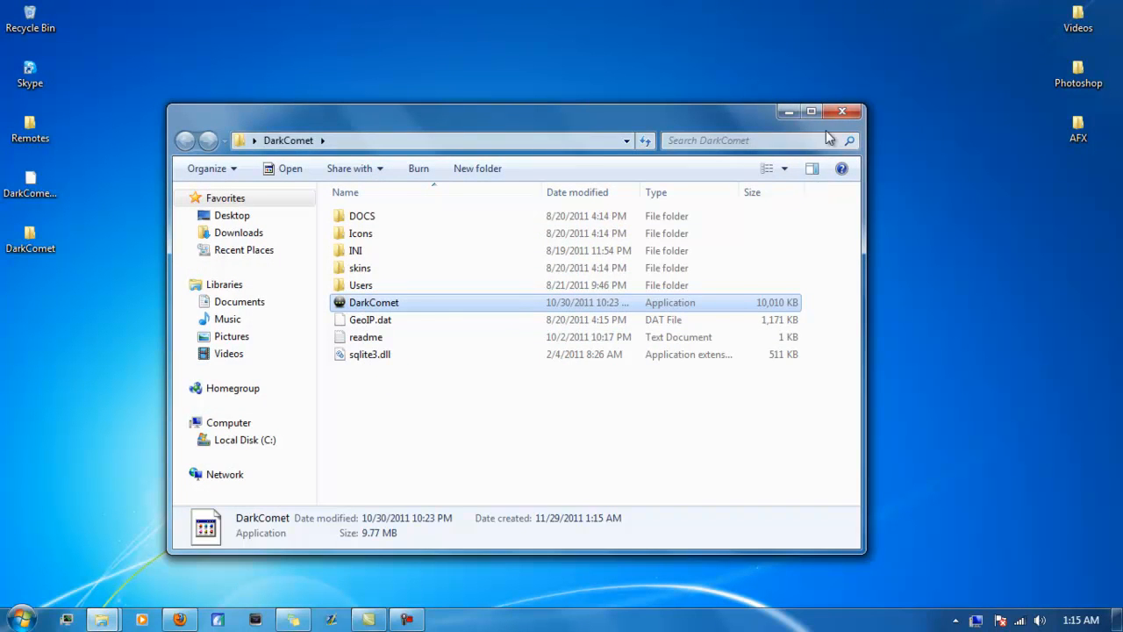
Launch DarkComet.exe, accept its terms and conditions and reach the client window
double_click(374, 301)
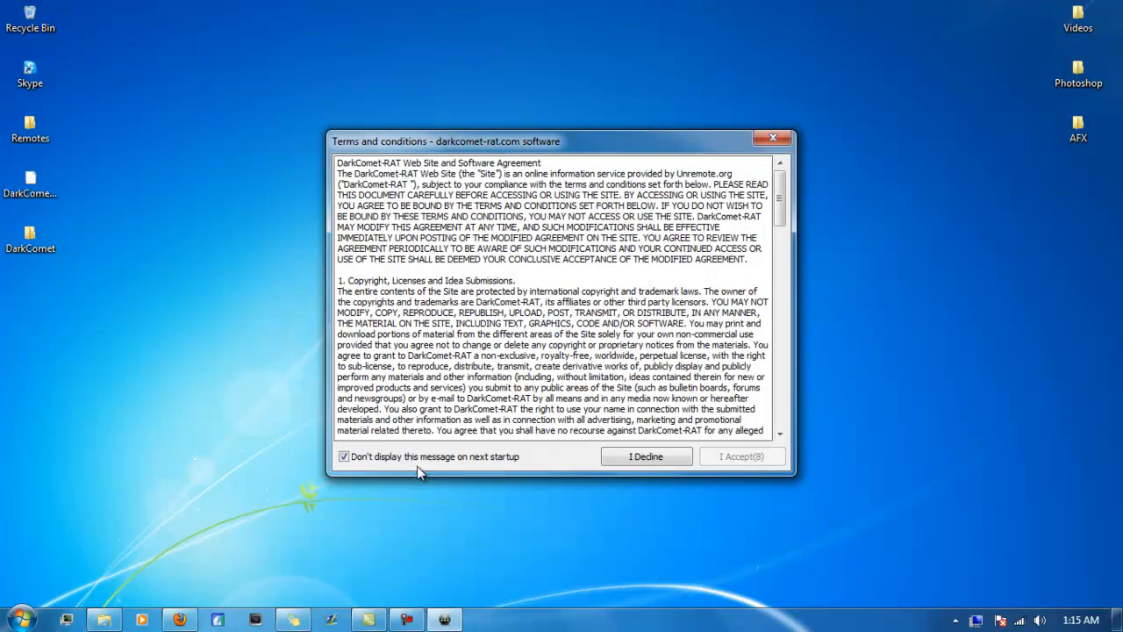
scroll(down, 3)
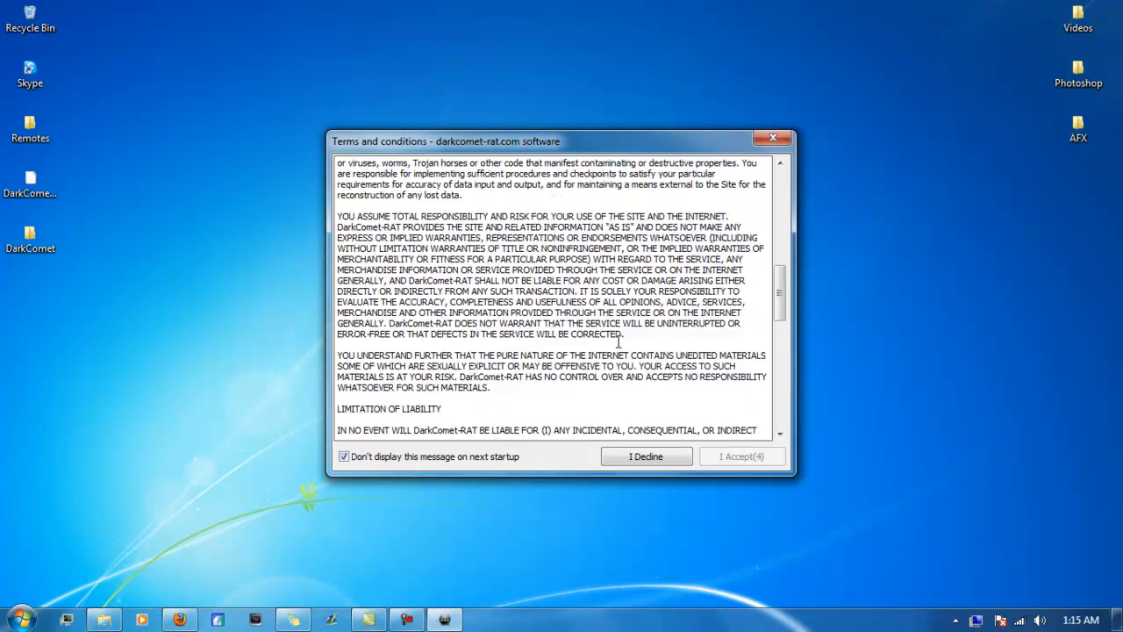
scroll(down, 3)
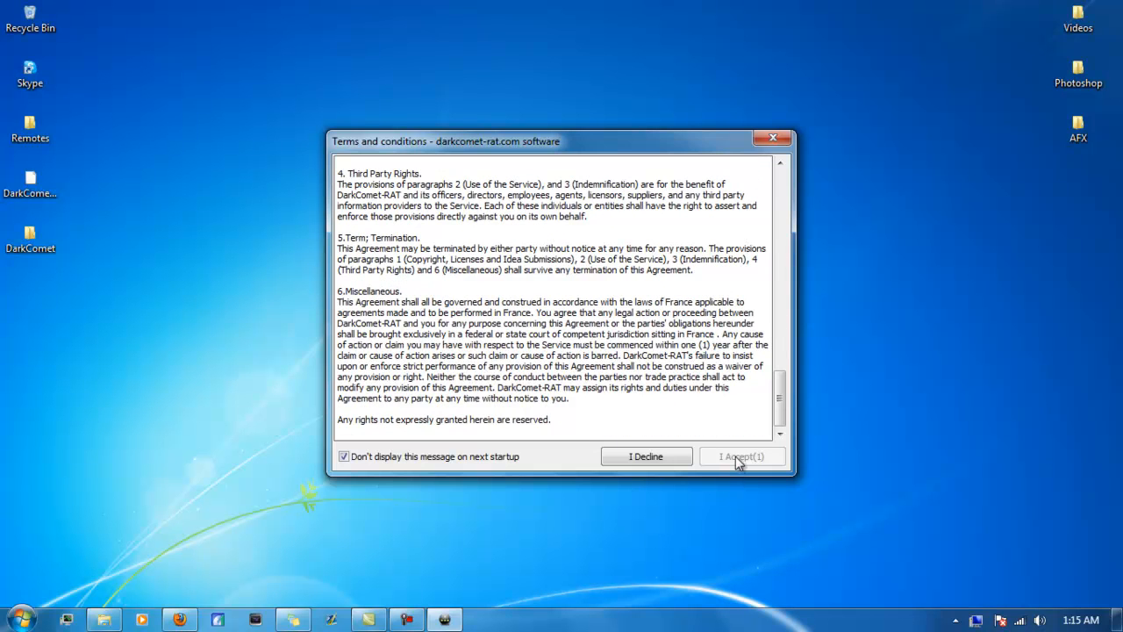
click(740, 456)
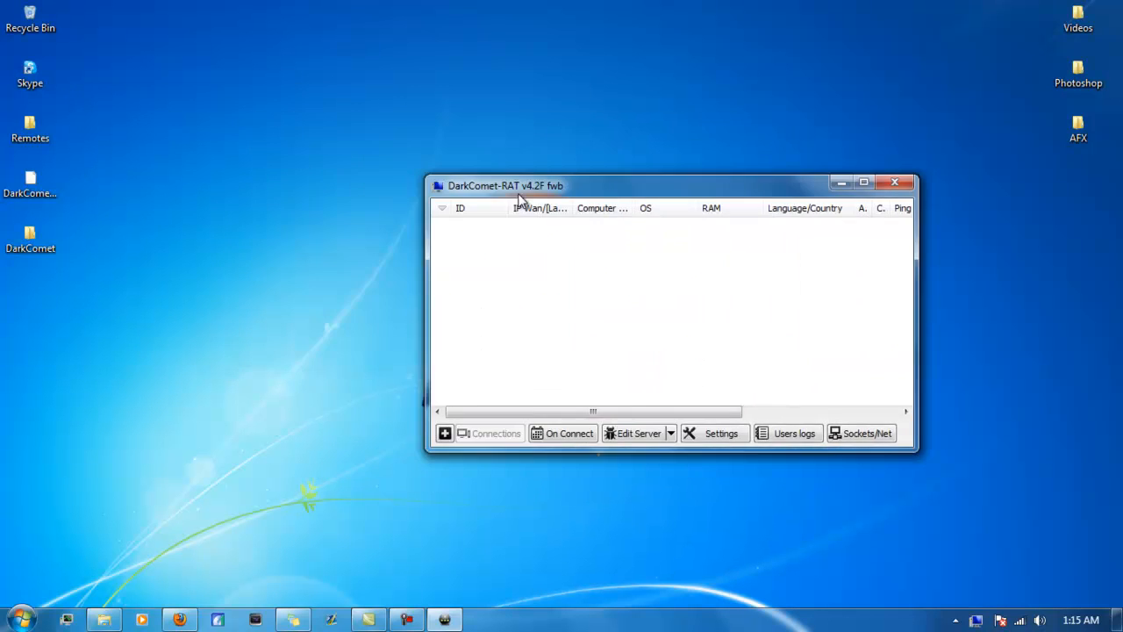
click(866, 432)
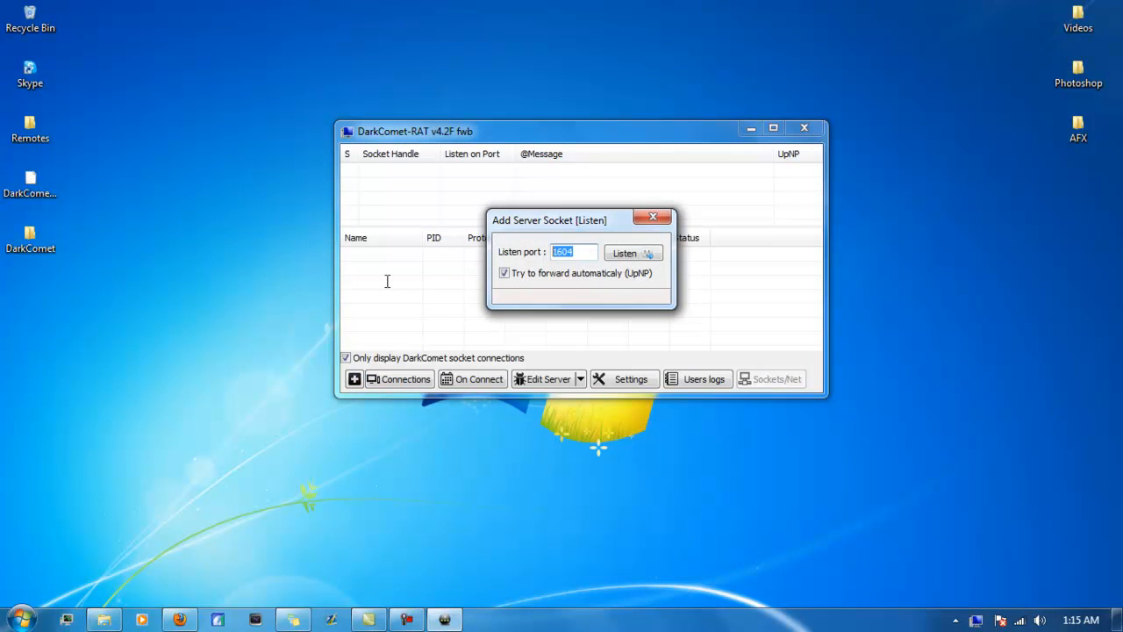
Start a listening socket on port 7
text(7)
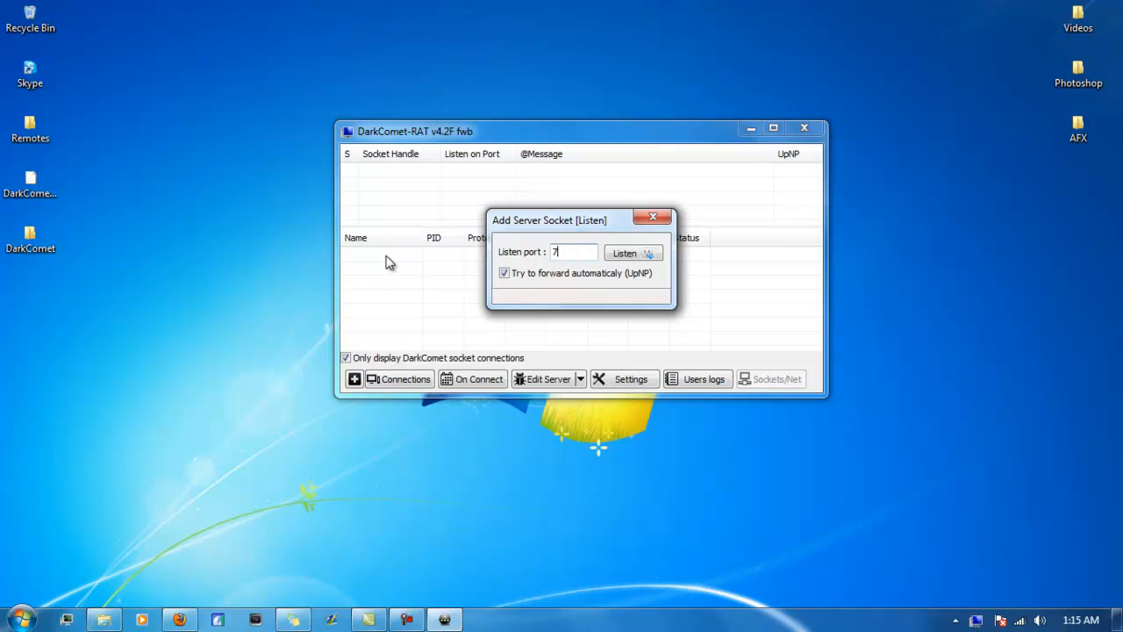
click(628, 253)
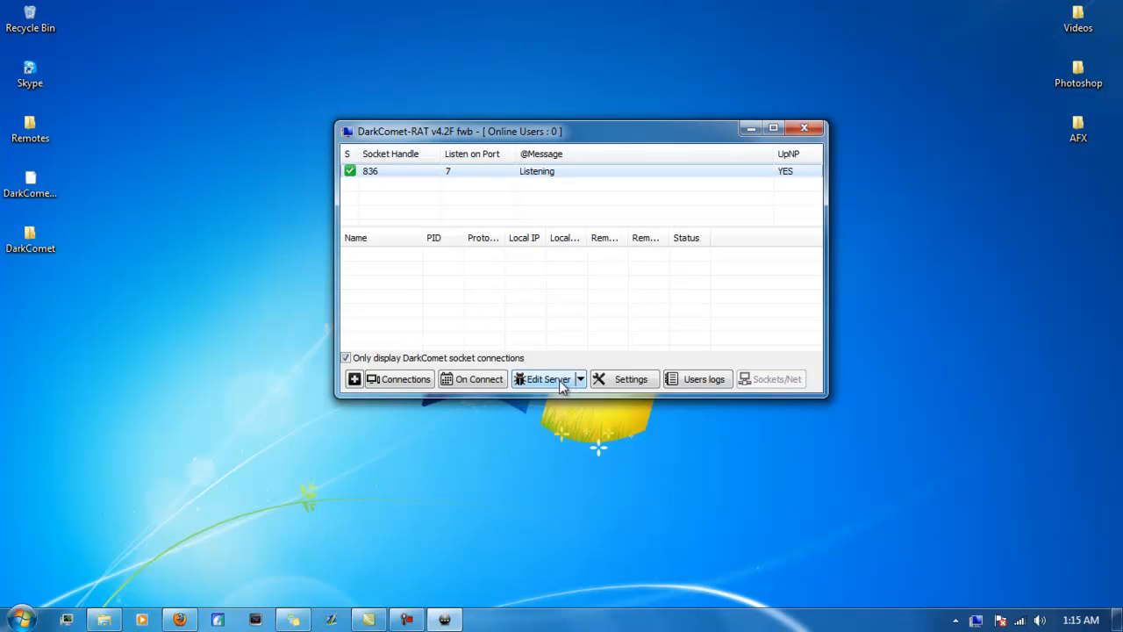
In the server editor set Server ID utube, profile name TUT and generate a new mutex
click(542, 379)
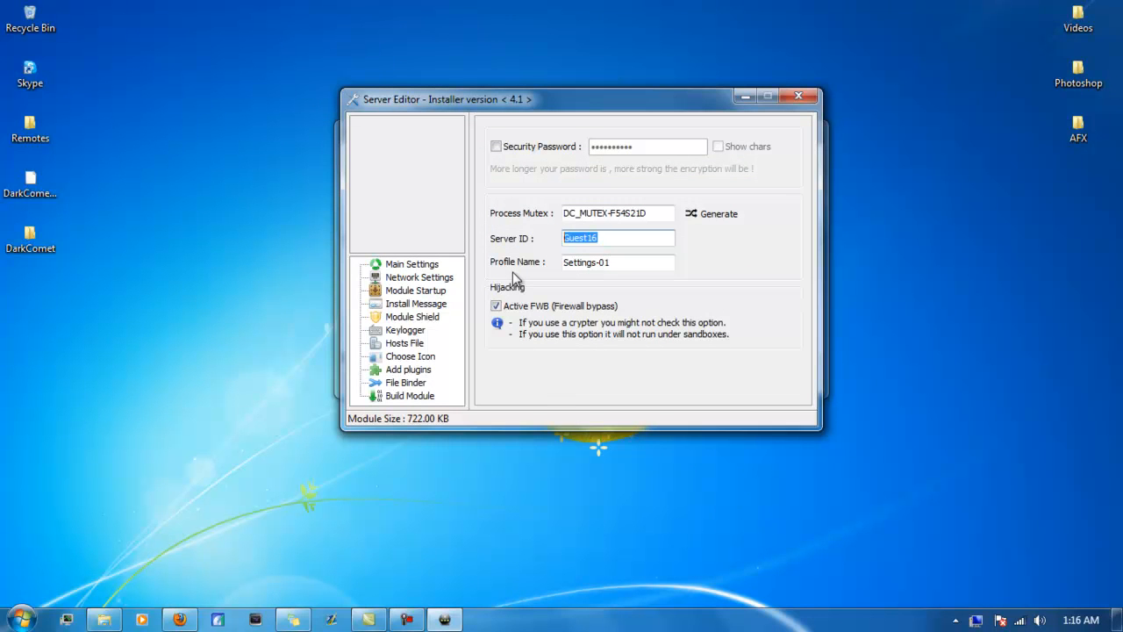
text(utube)
click(618, 261)
text(TUT)
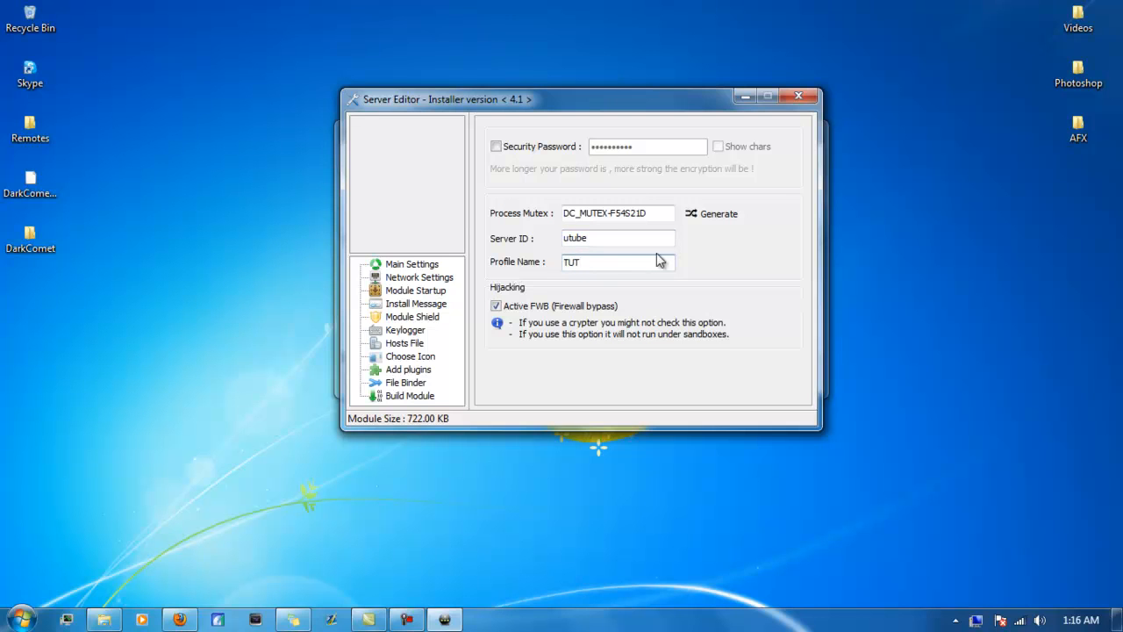
click(711, 214)
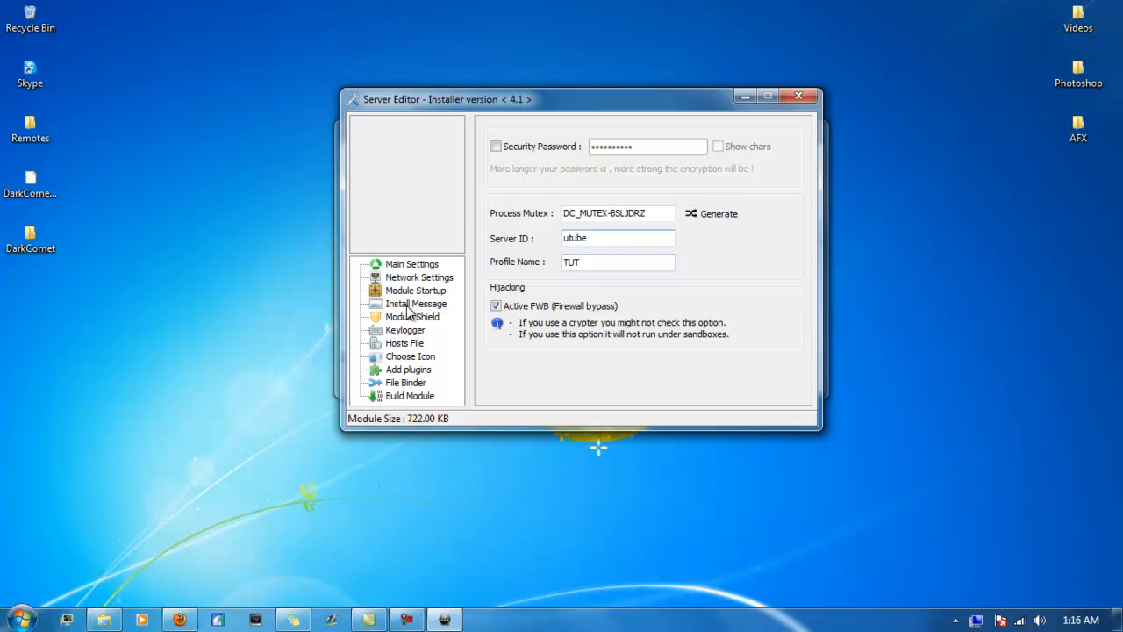
Add the LAN address 192.168.1.106 on port 7 to the network settings list
click(417, 277)
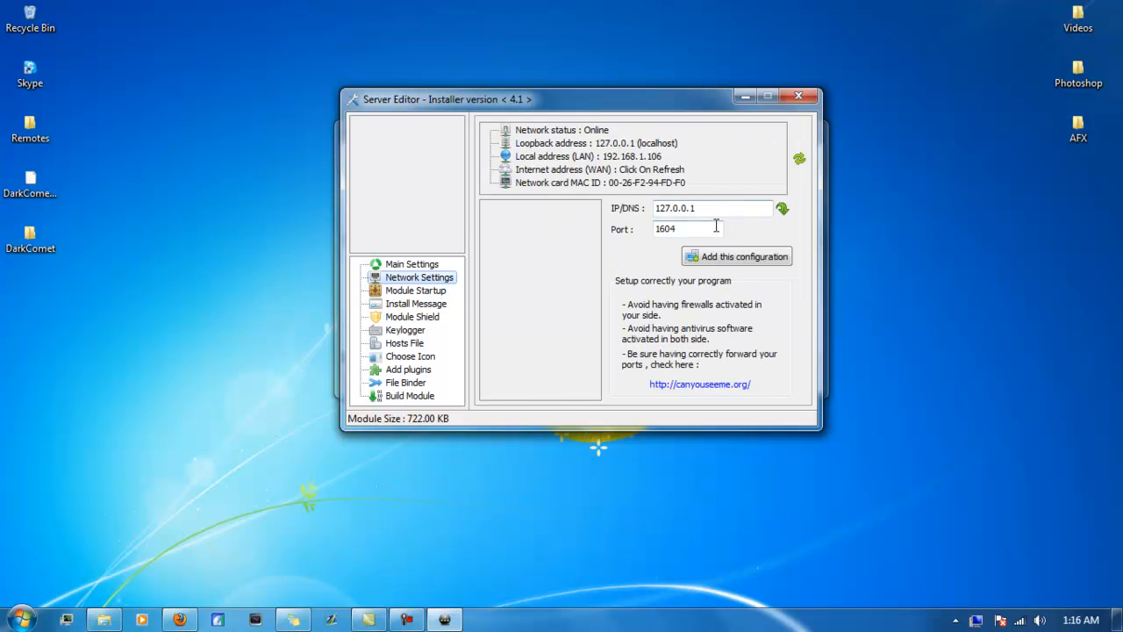
text(7)
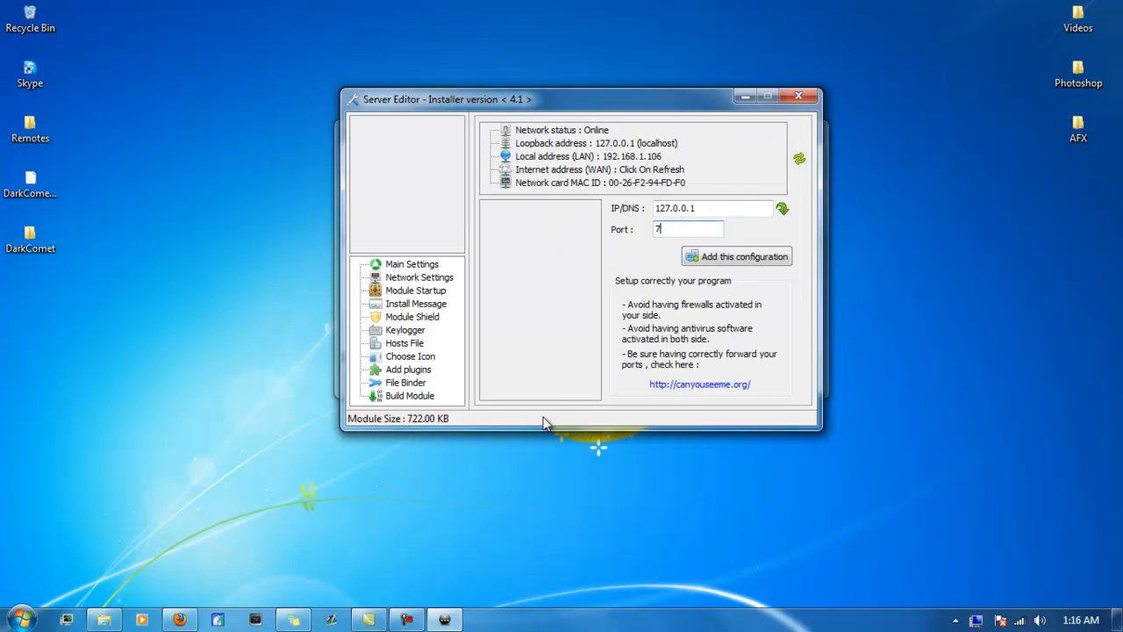
click(783, 207)
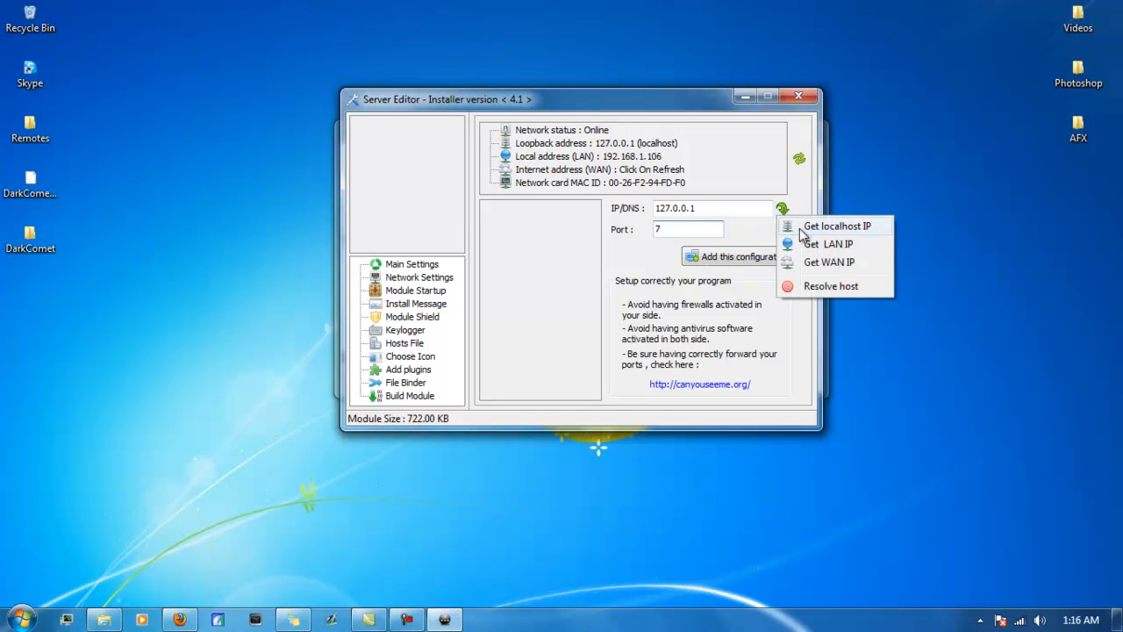
click(825, 242)
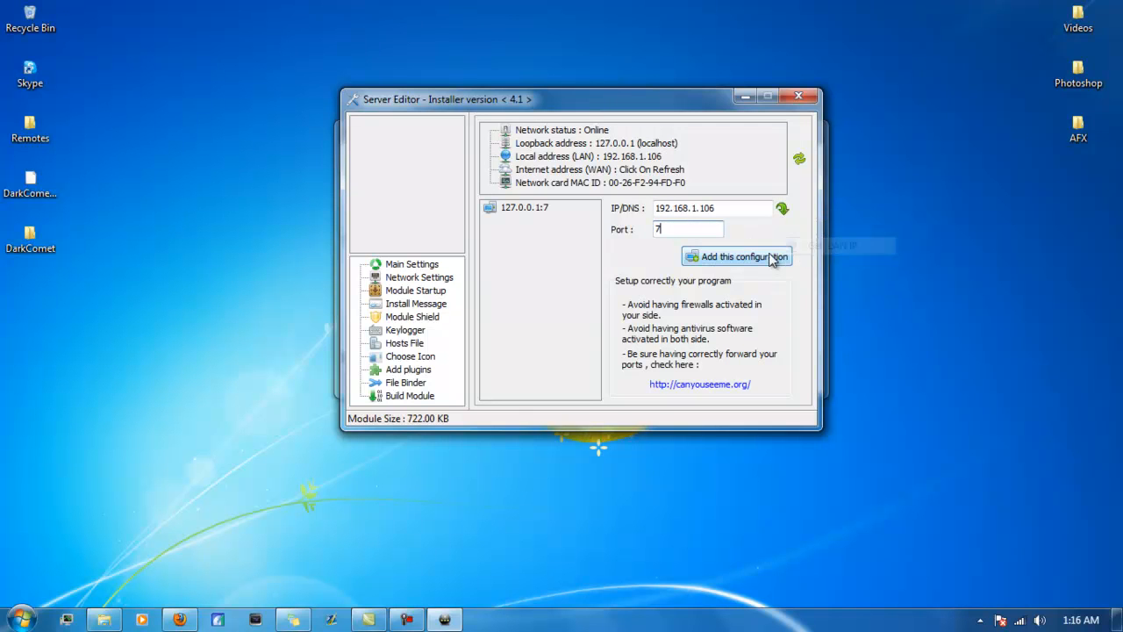
click(735, 256)
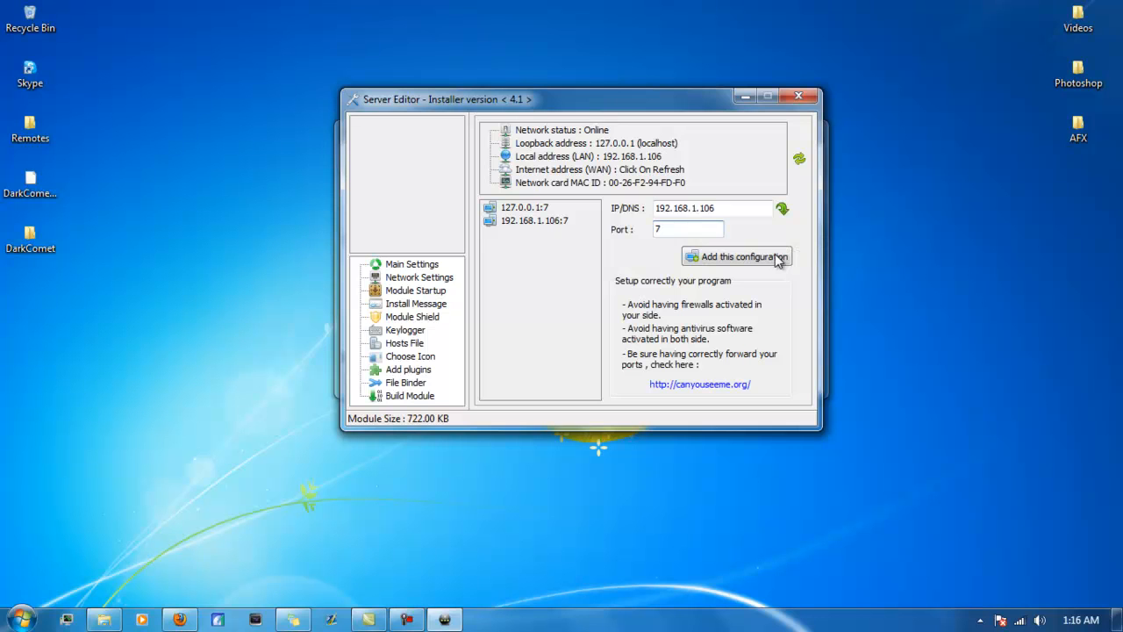
Add the hostname sdfadsgafgdfaasfd.no-ip.org on port 7 to the connection list
click(737, 257)
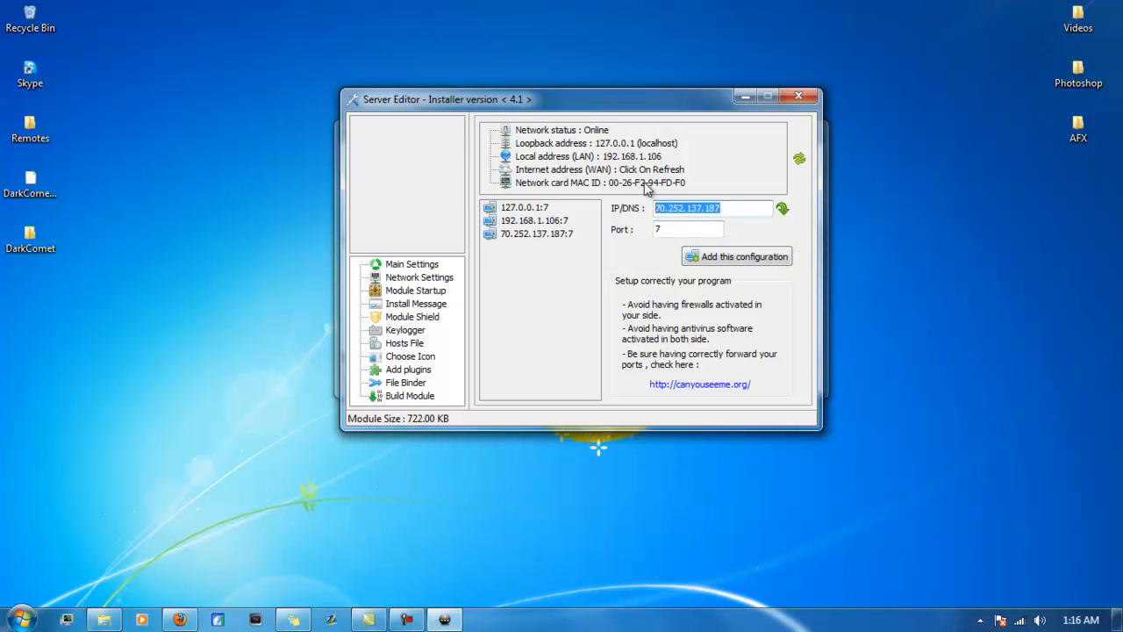
text(sdfadsgafgdfaasfd.no-ip.org)
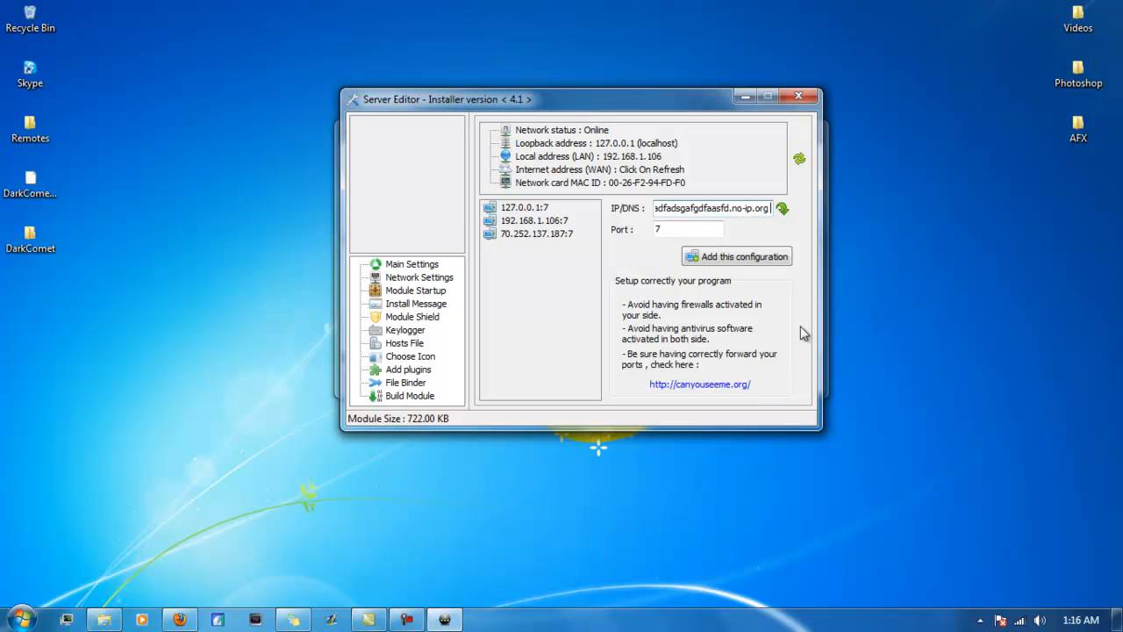
click(737, 256)
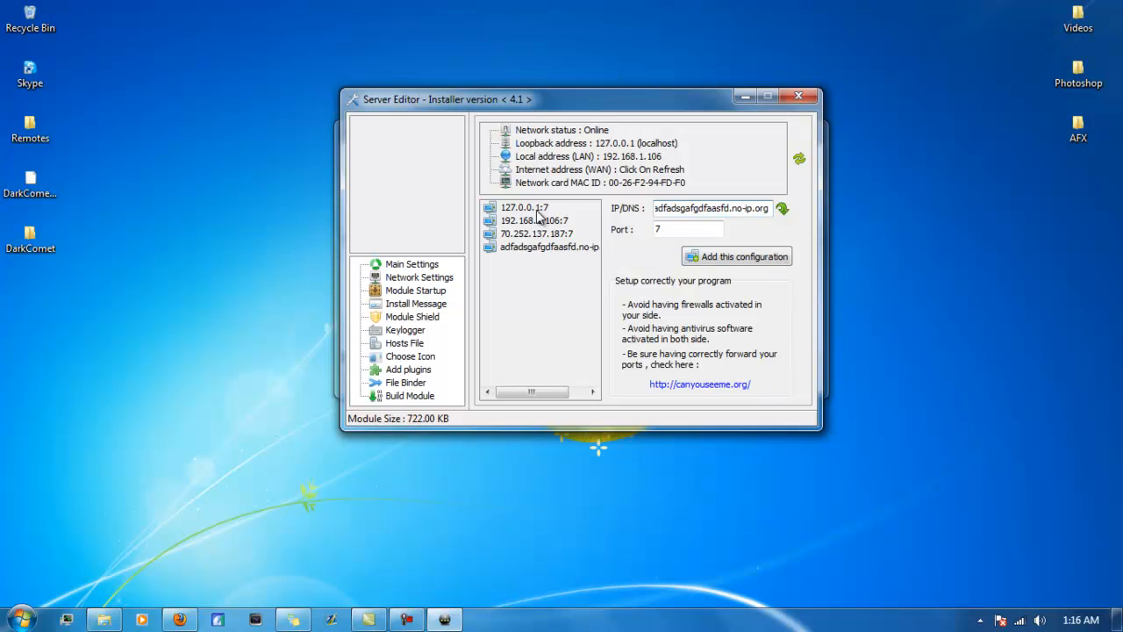
mouse_move(413, 294)
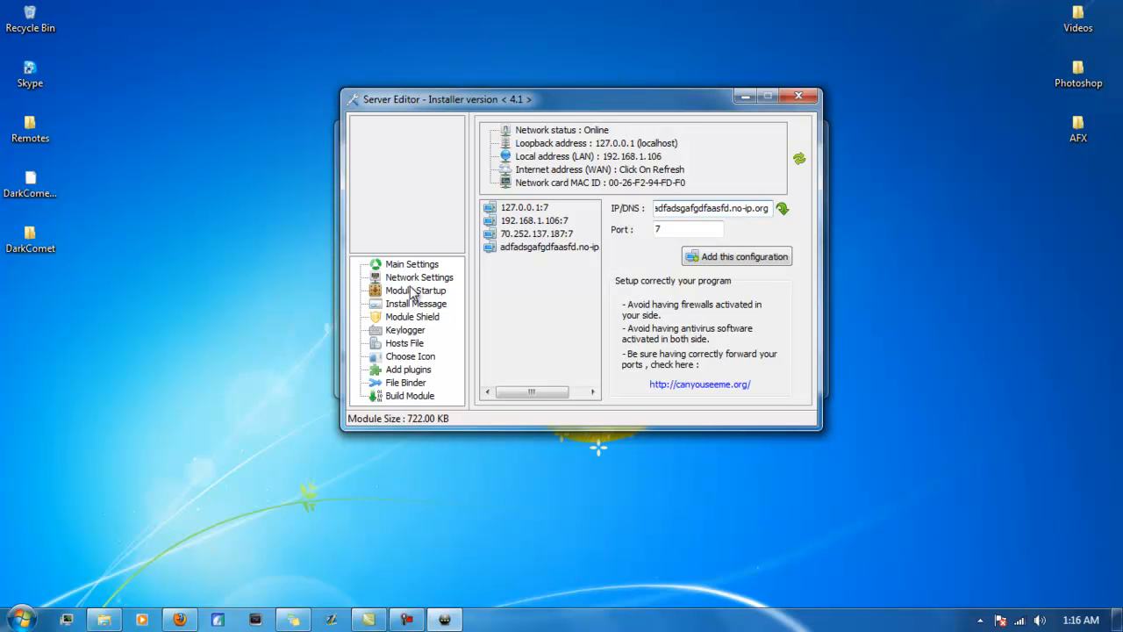
Enable startup install into SYS32# as drivers\whatthehell.exe with install name IN
click(414, 291)
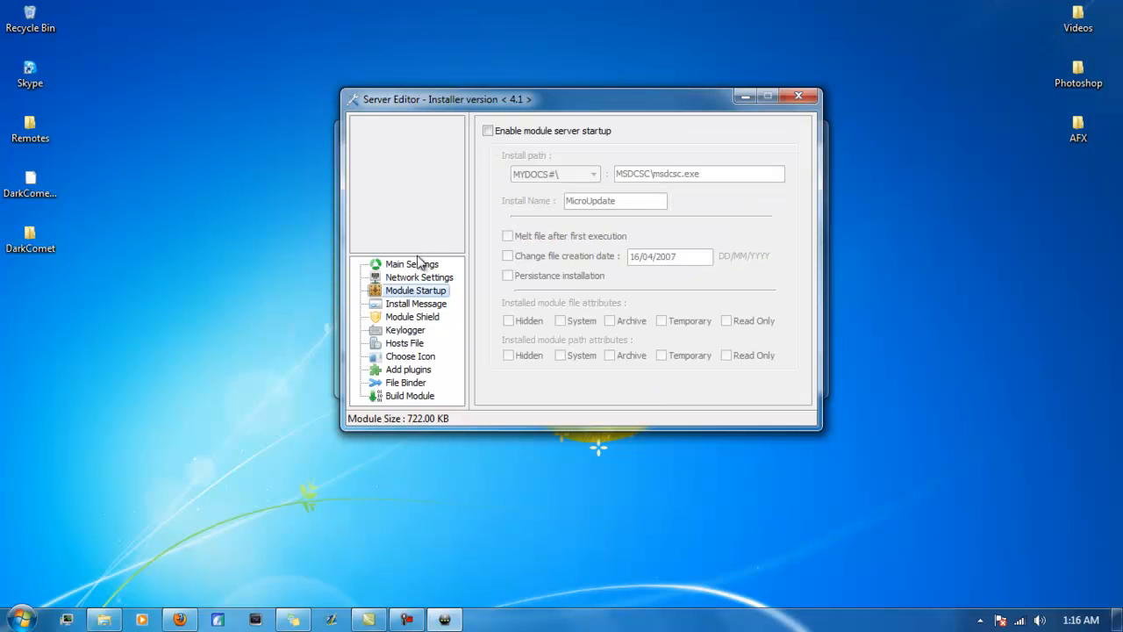
click(487, 130)
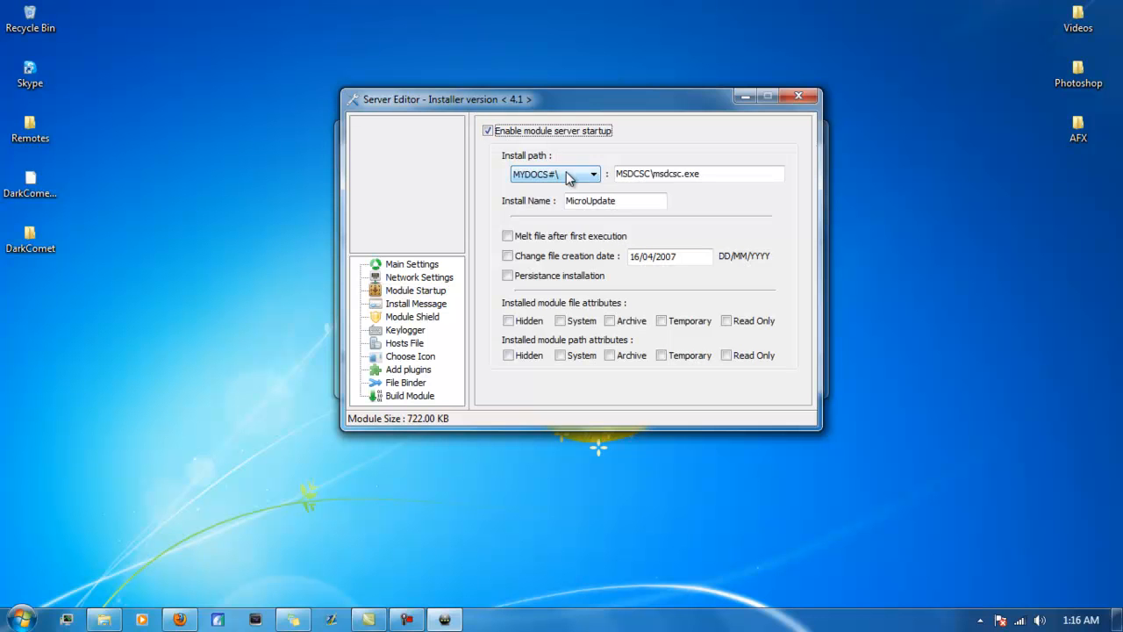
click(593, 174)
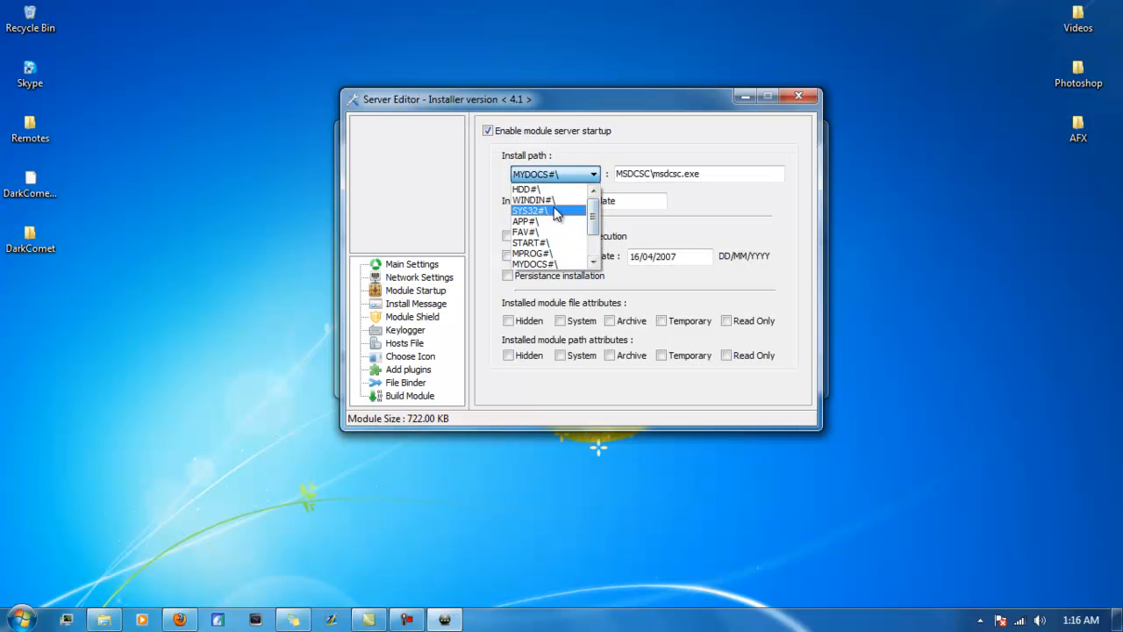
click(530, 210)
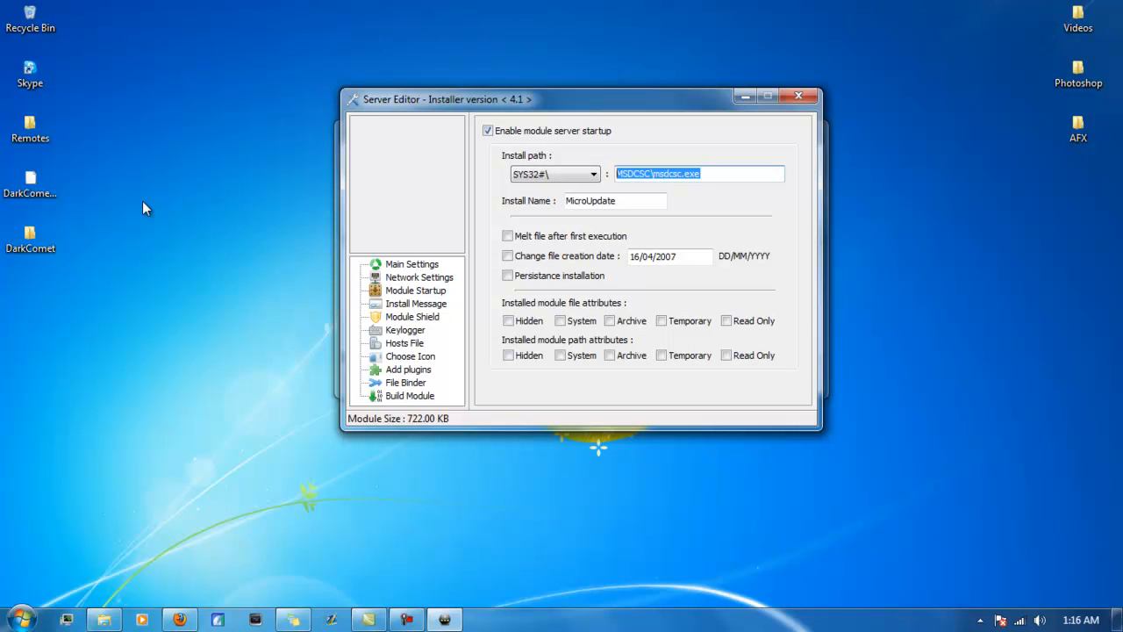
text(drivers\)
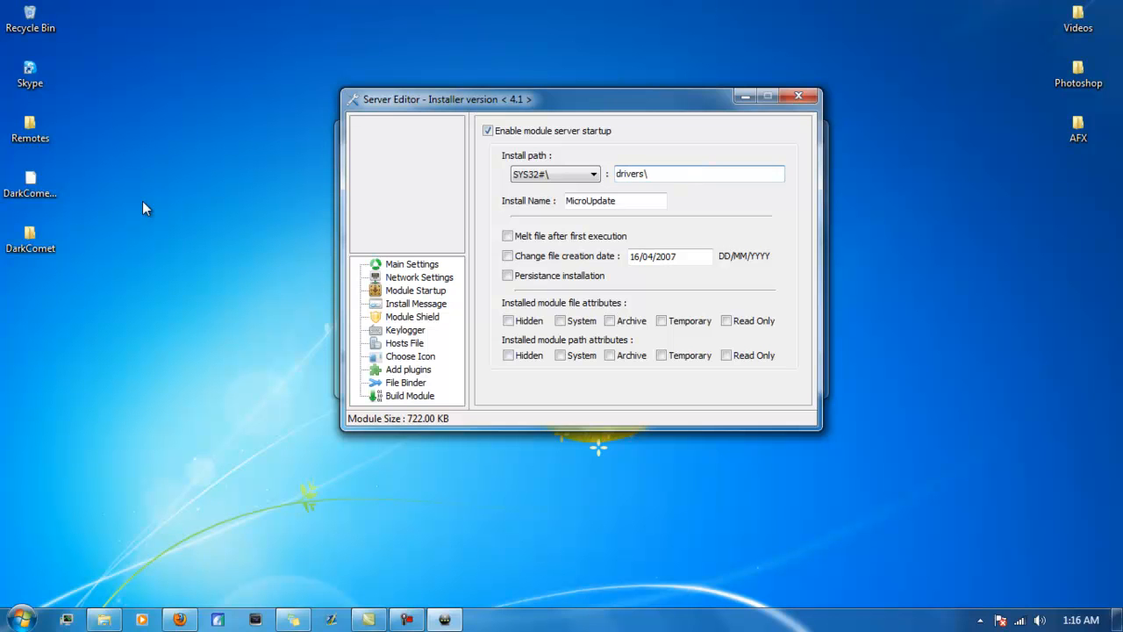
text(whatthe)
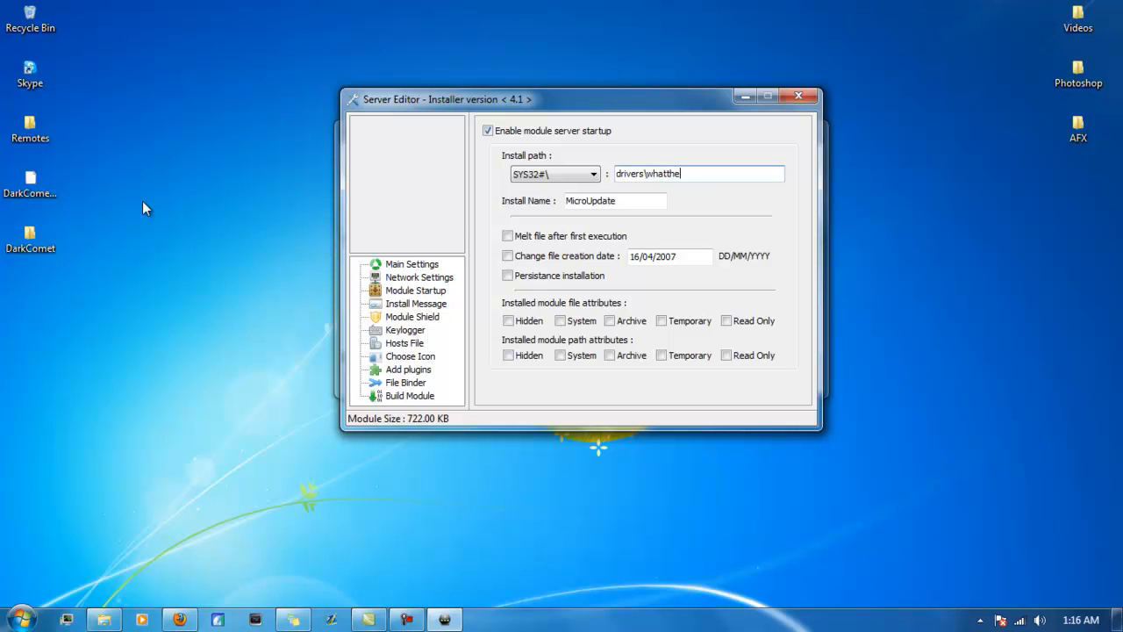
text(hell.exe)
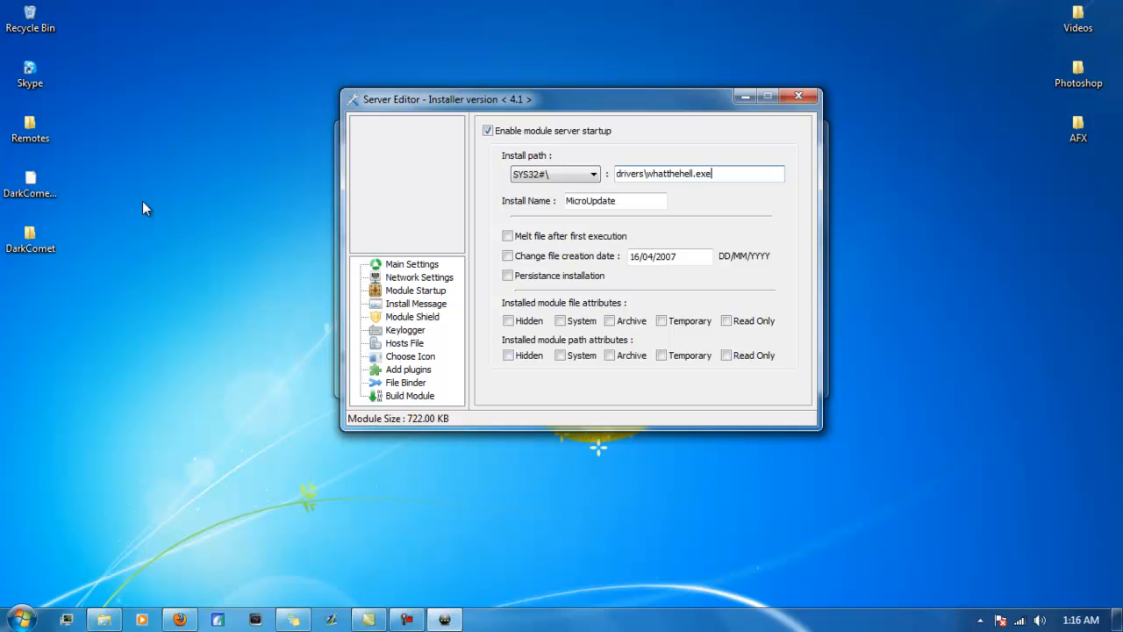
text(INSTALLFAGGOT)
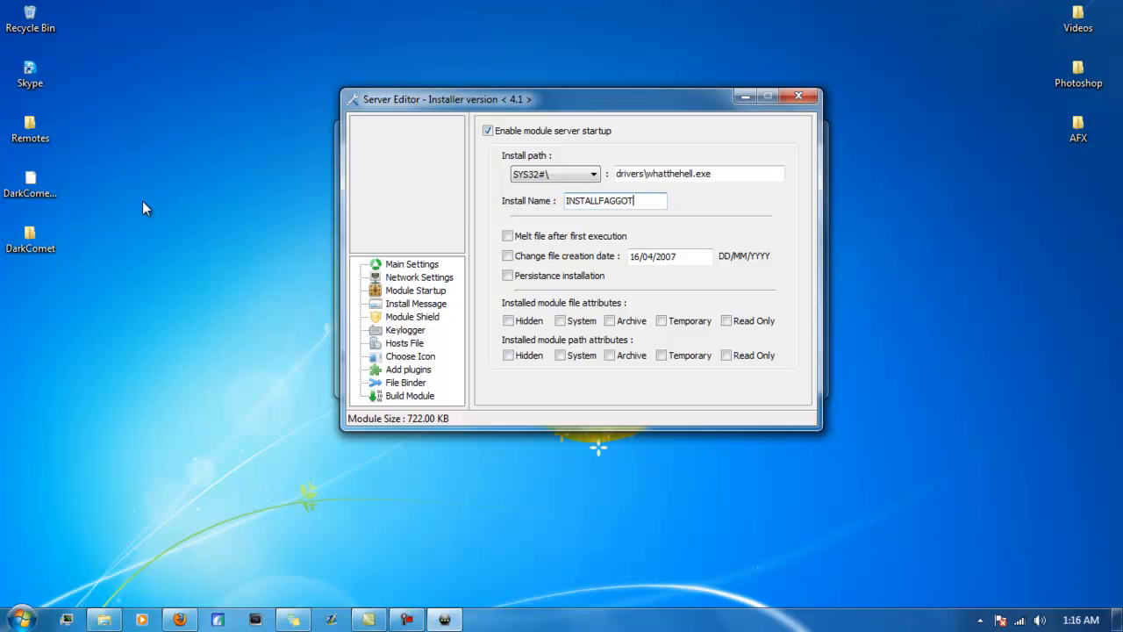
mouse_move(718, 221)
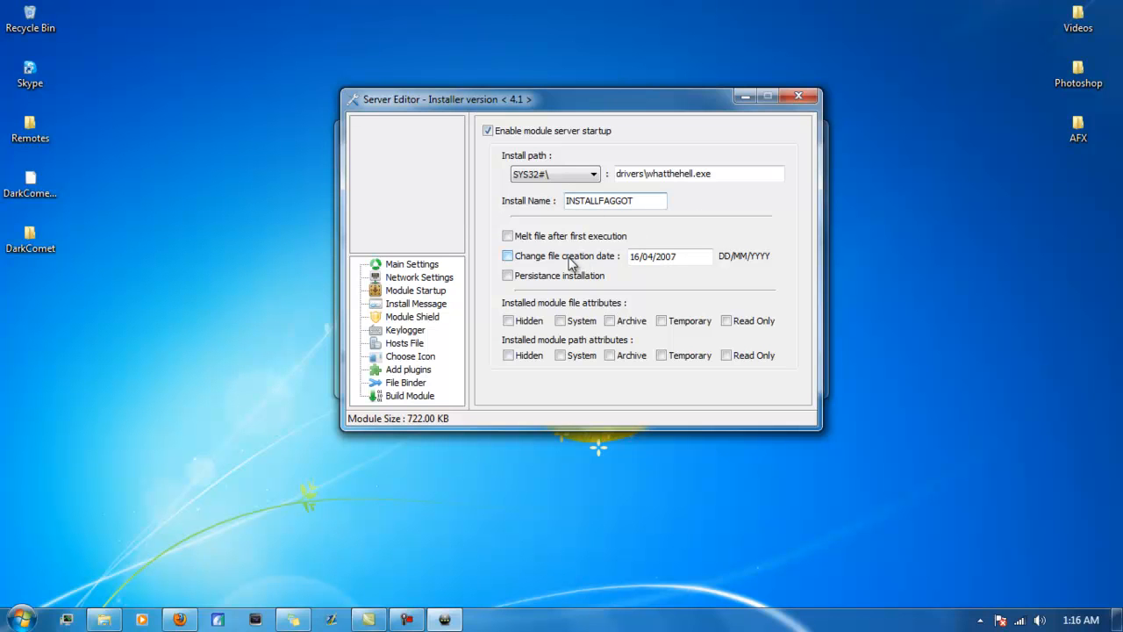
Turn on changed creation date, persistent installation and hidden file attributes
click(507, 256)
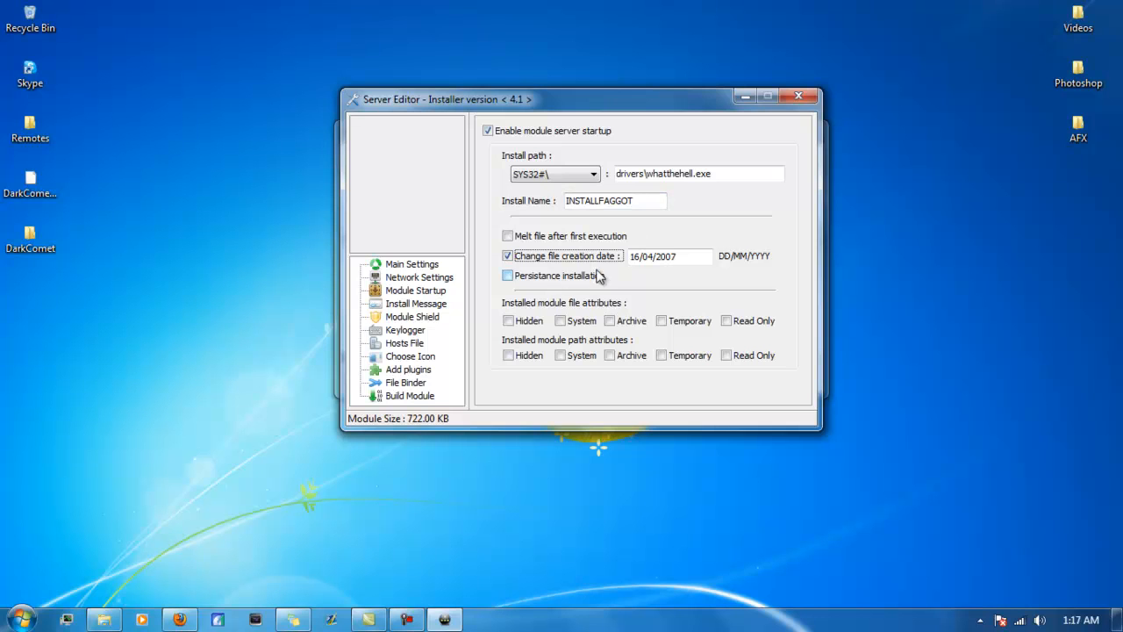
click(670, 256)
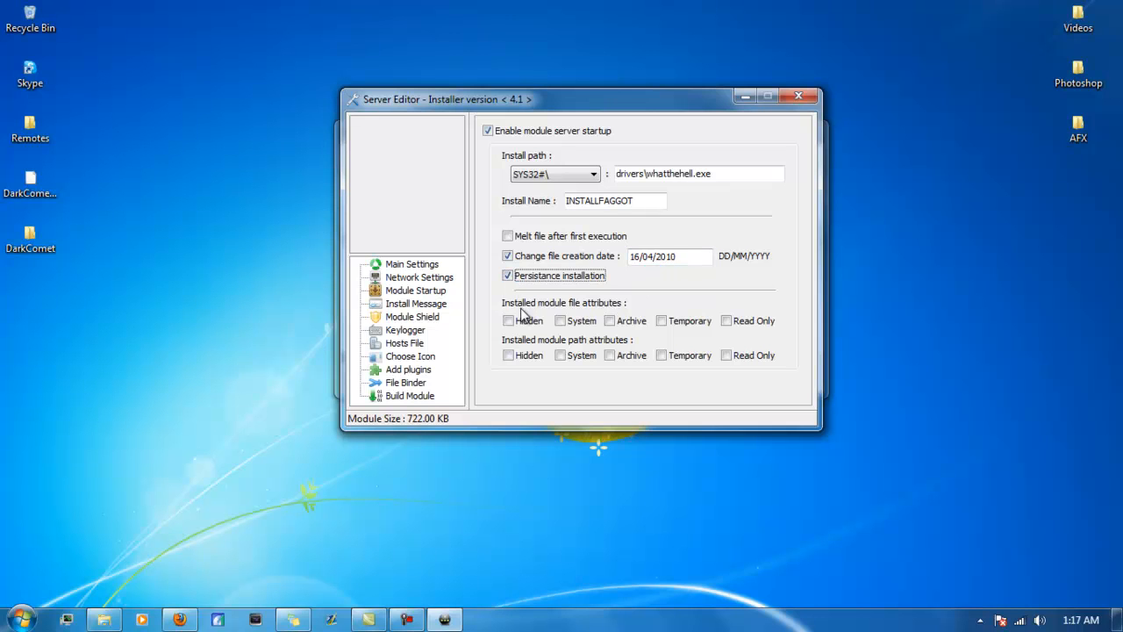
mouse_move(463, 281)
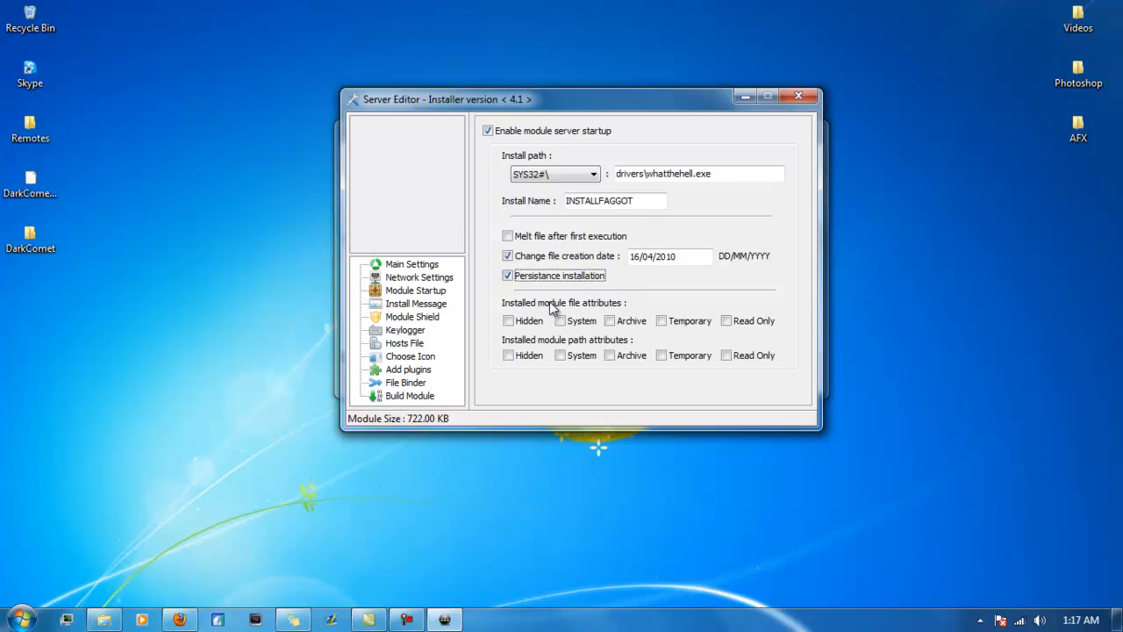
click(509, 319)
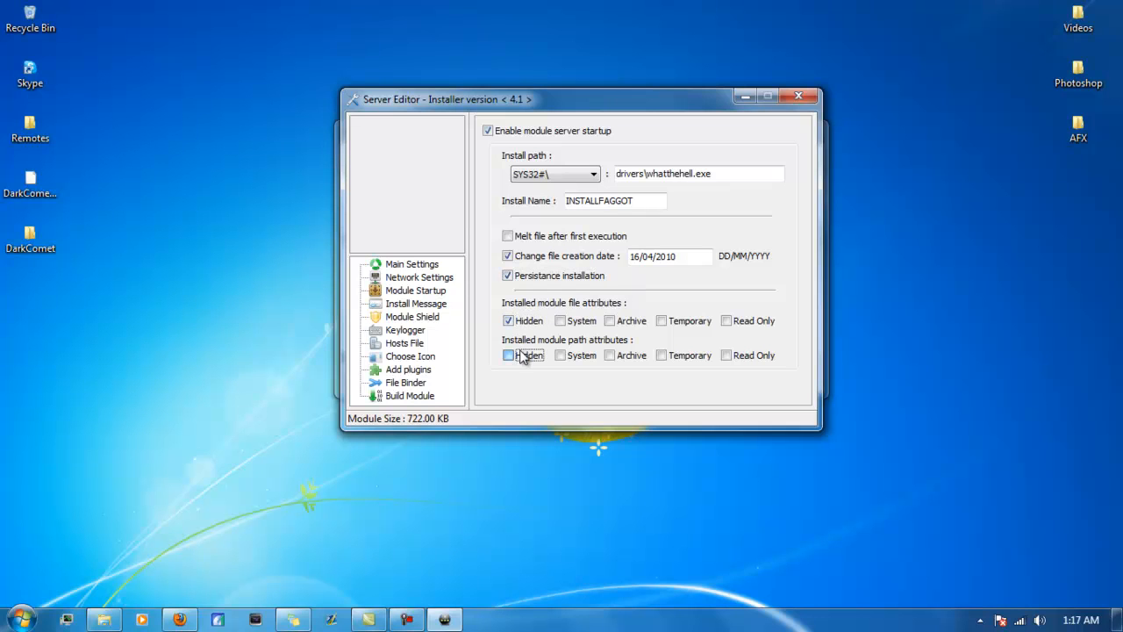
Leave the first-load message box and shield off, keeping the offline keylogger active
click(415, 302)
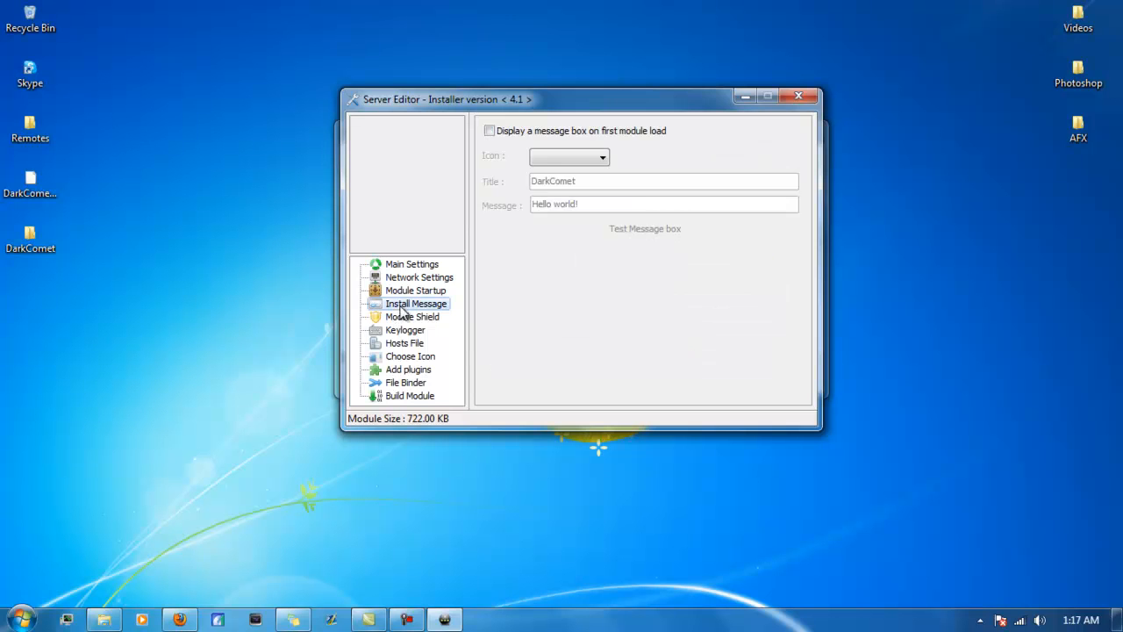
click(488, 130)
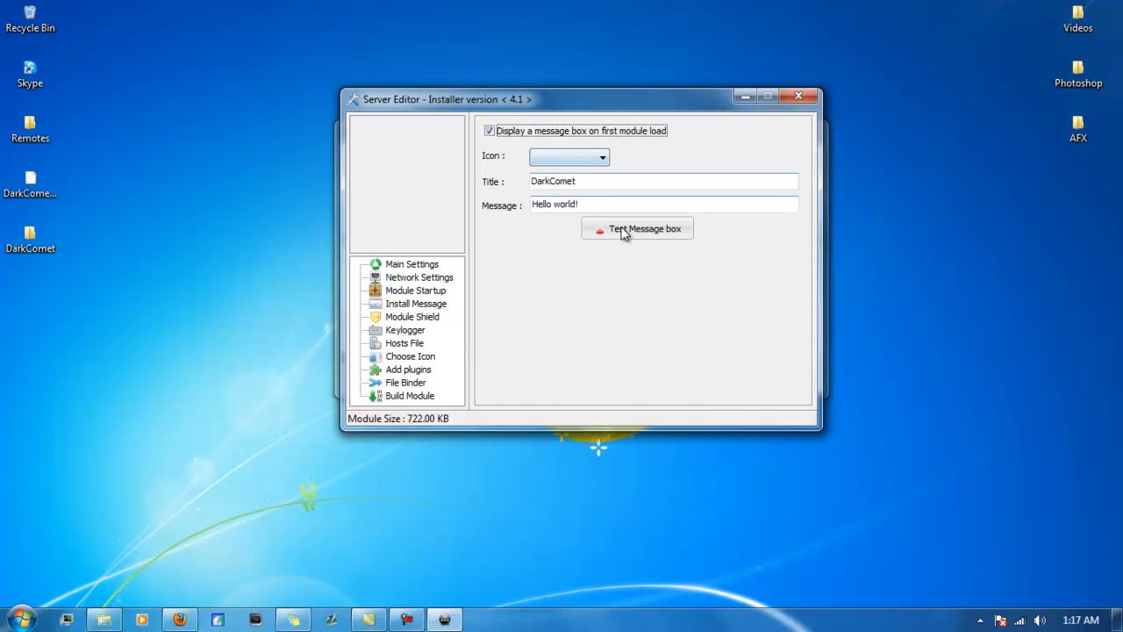
click(487, 130)
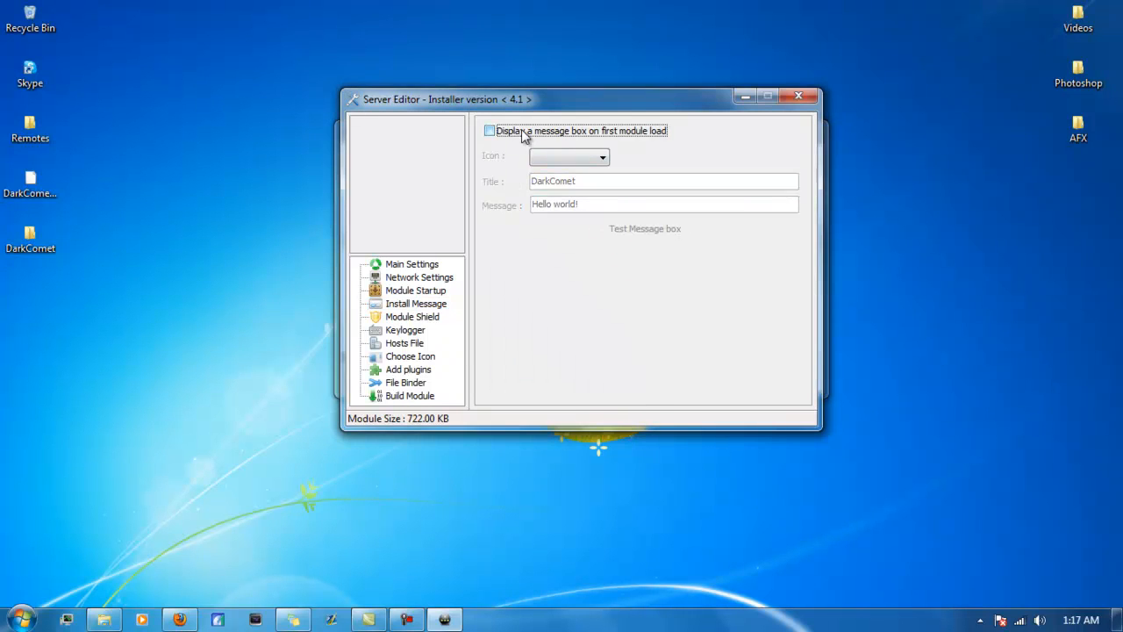
click(412, 316)
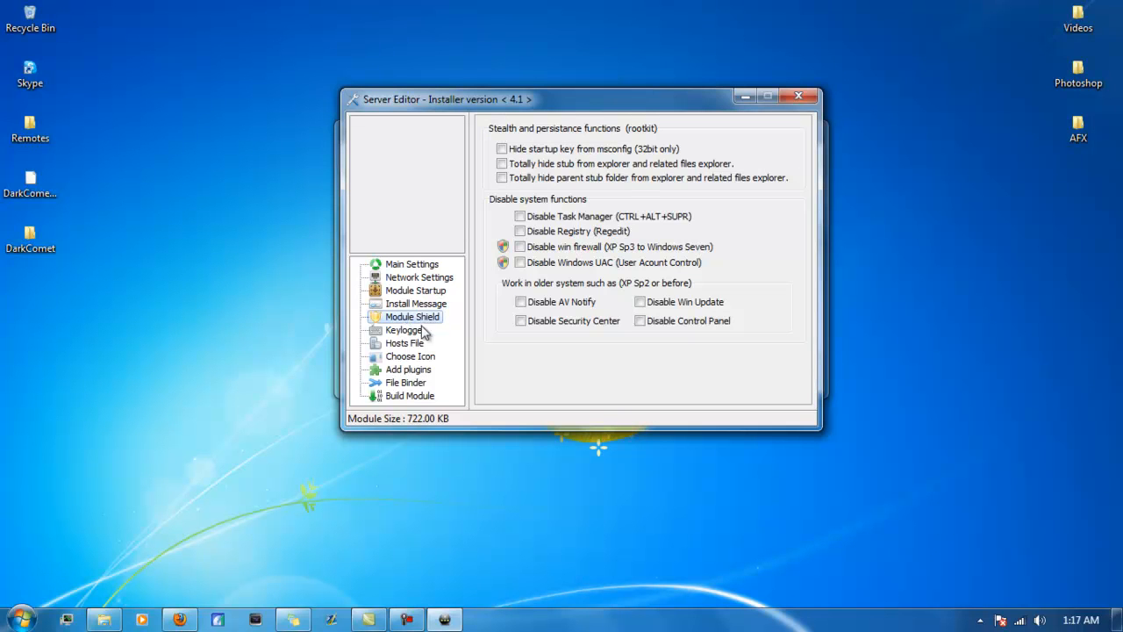
mouse_move(588, 204)
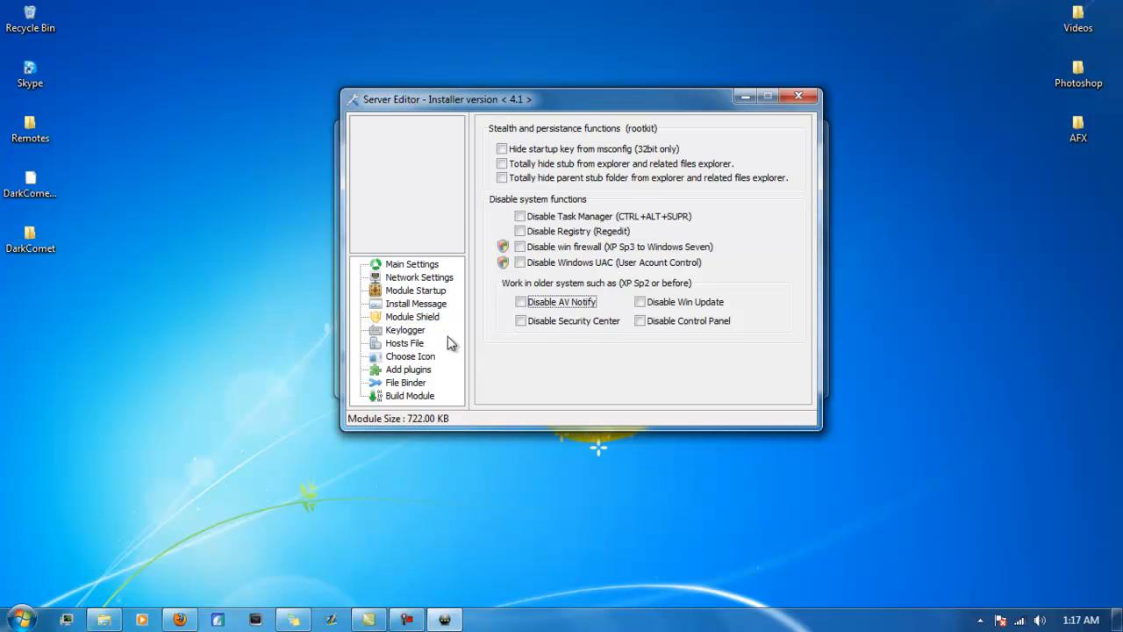
click(404, 330)
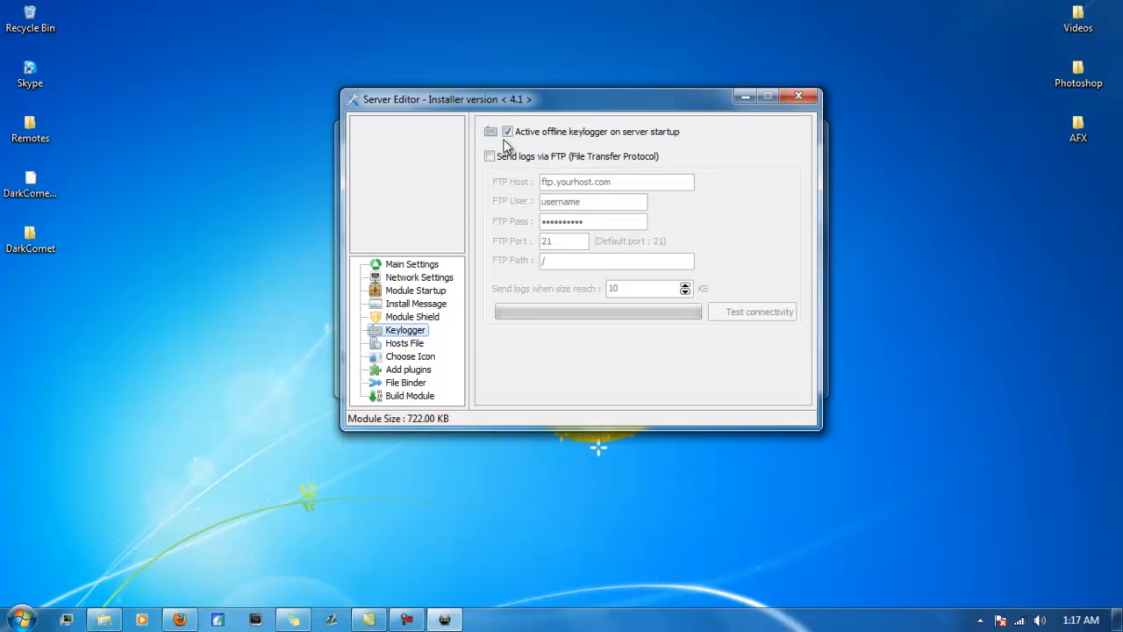
Build the server with profile settings saved and store it on the desktop as TEST
click(411, 395)
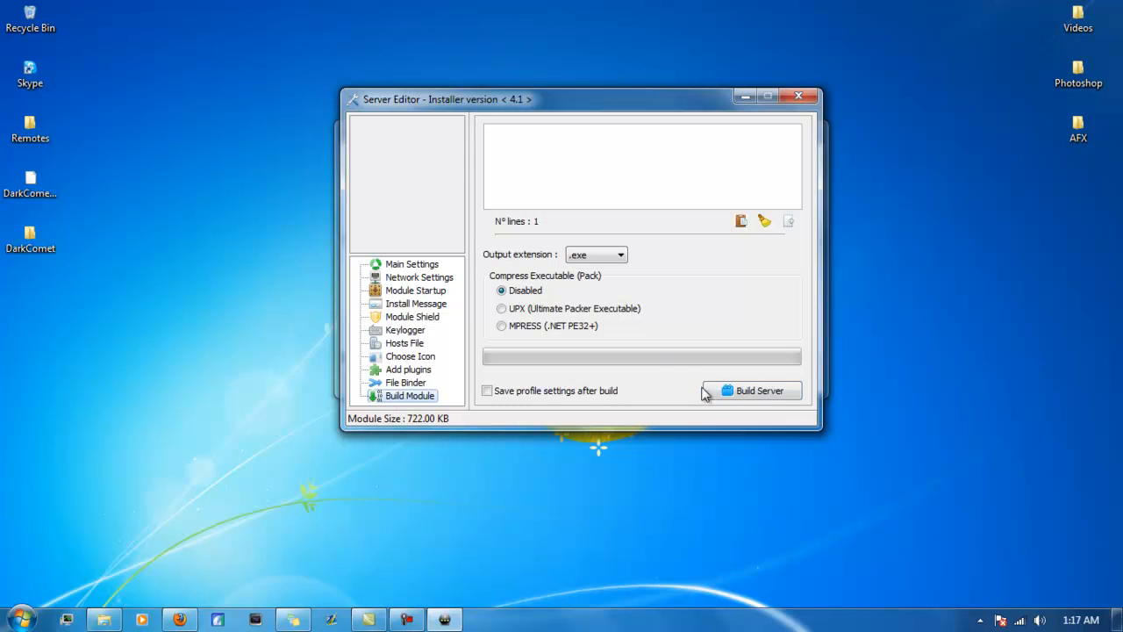
click(488, 390)
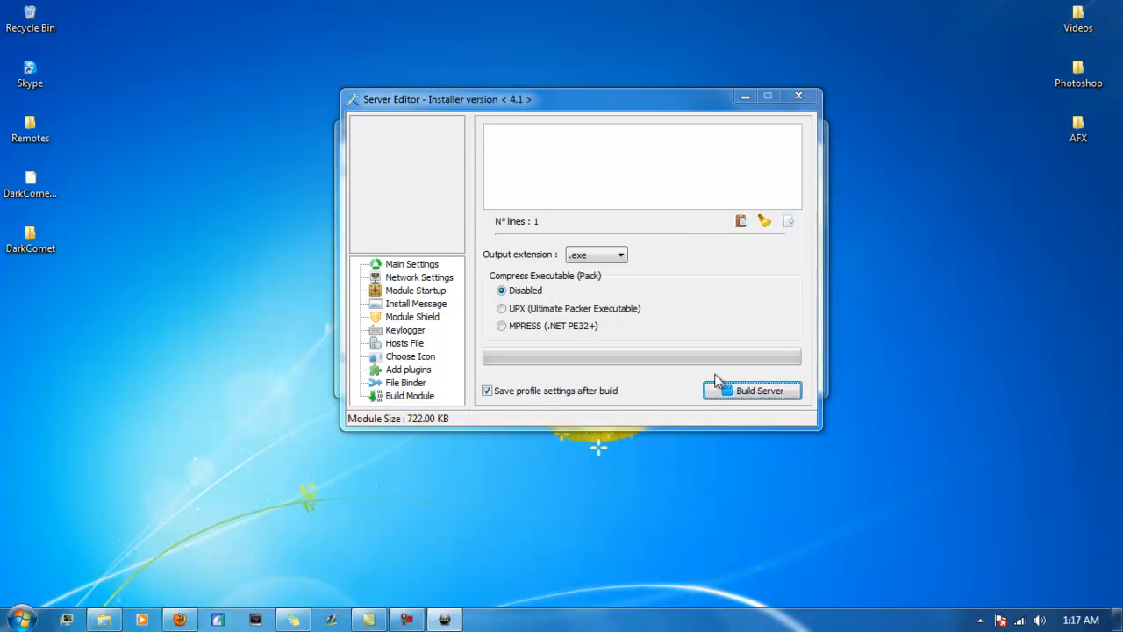
click(751, 389)
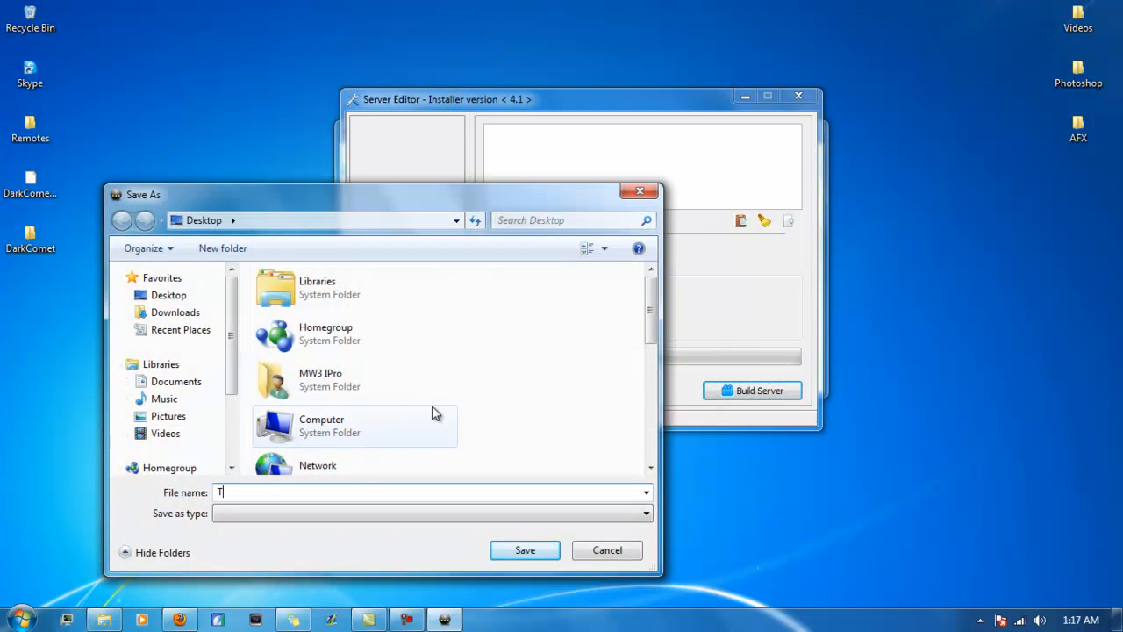
click(522, 549)
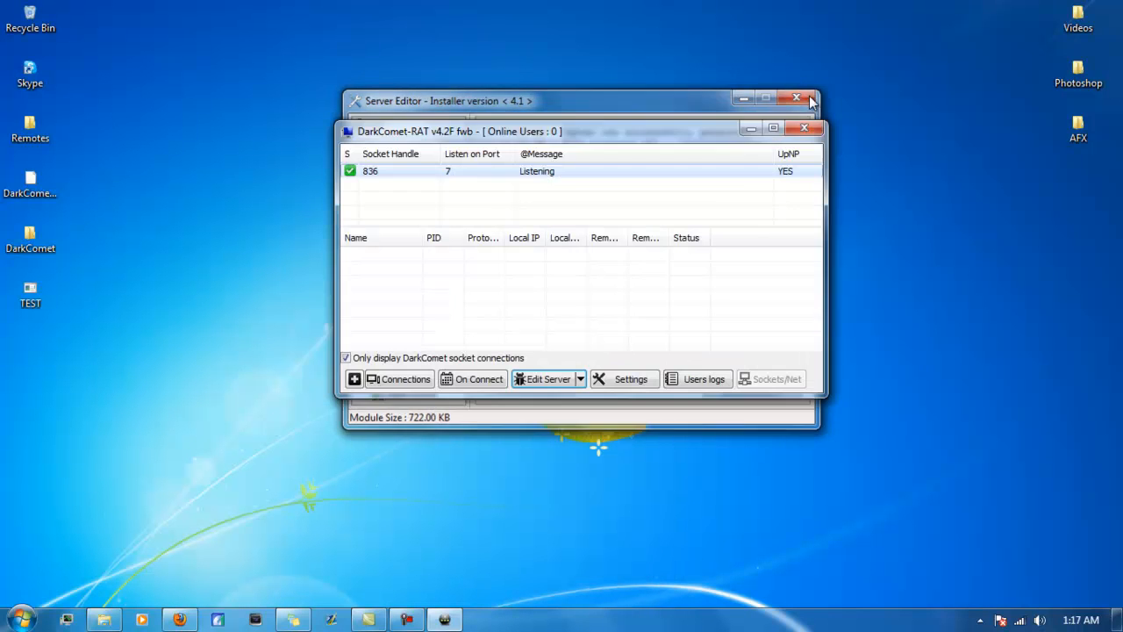
Close the server editor and show thumbnails for the newly connected user
click(811, 98)
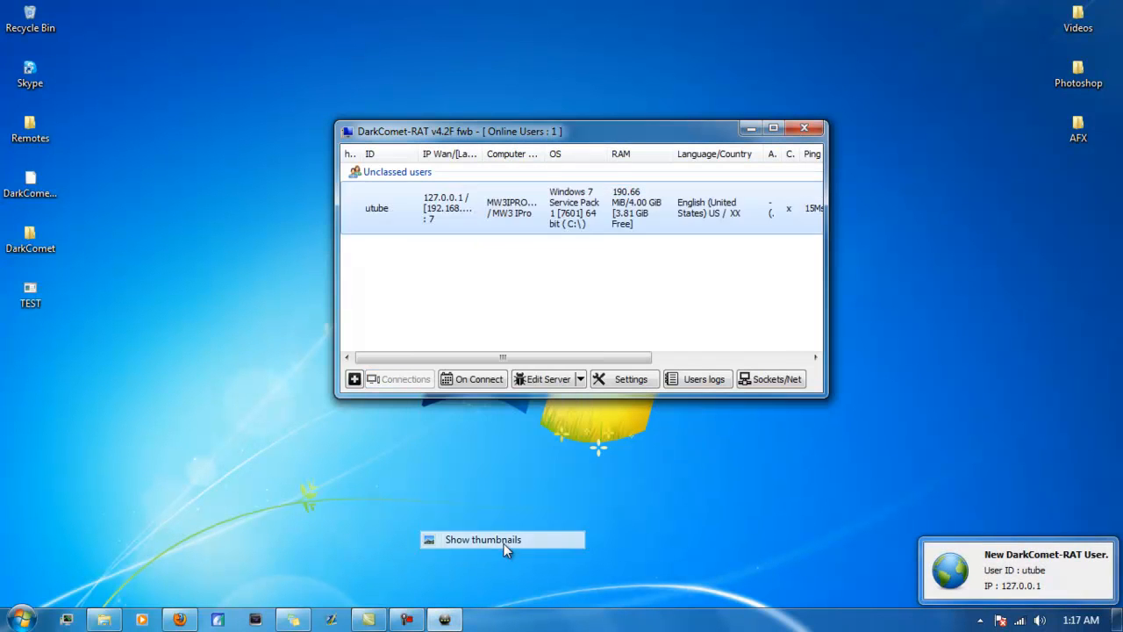
click(483, 539)
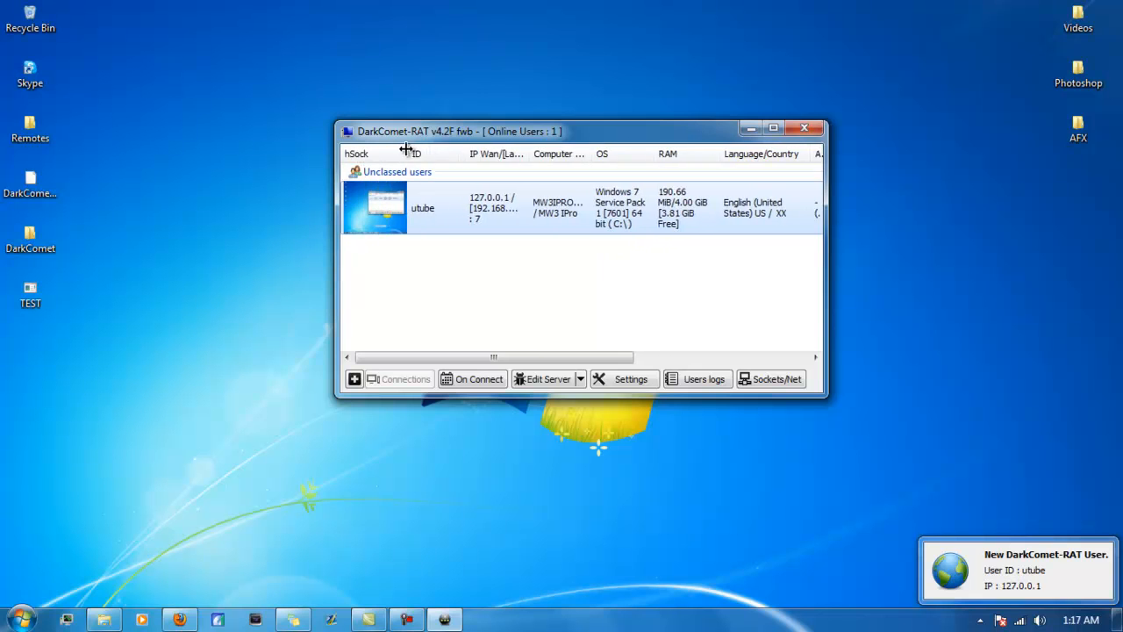